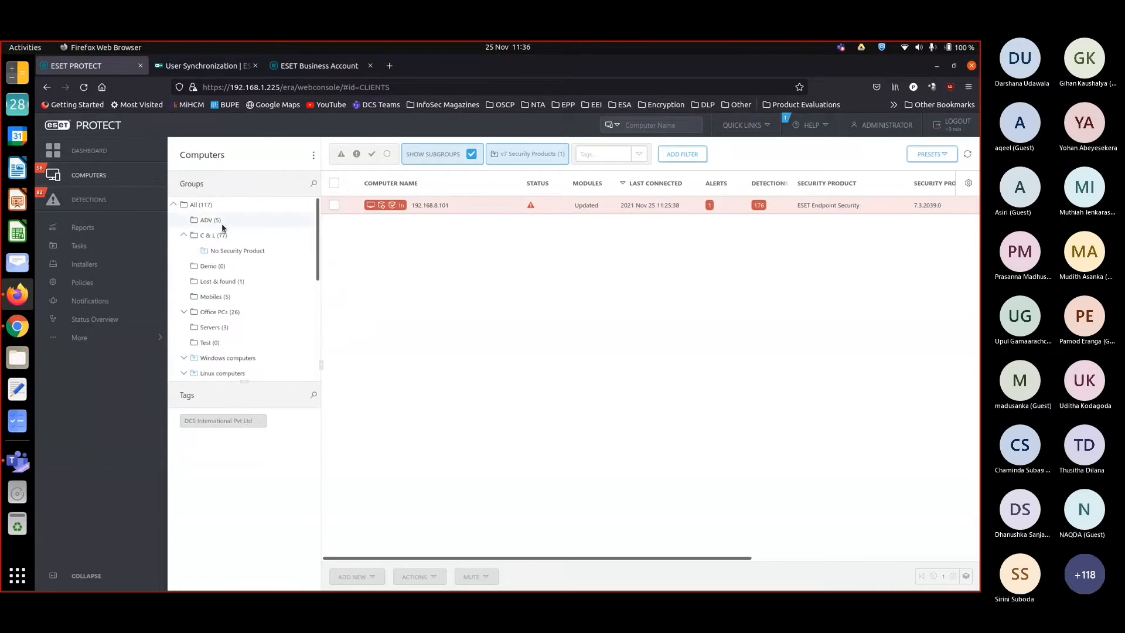
mouse_move(225, 204)
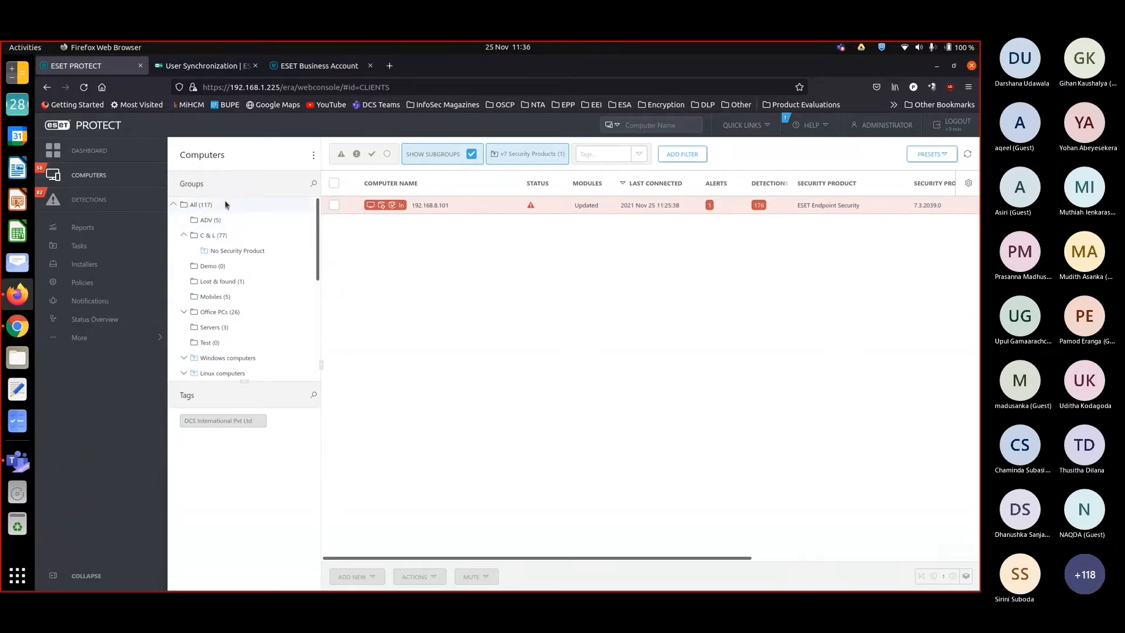
Step: Select the All group to list every managed computer
left_click(560, 154)
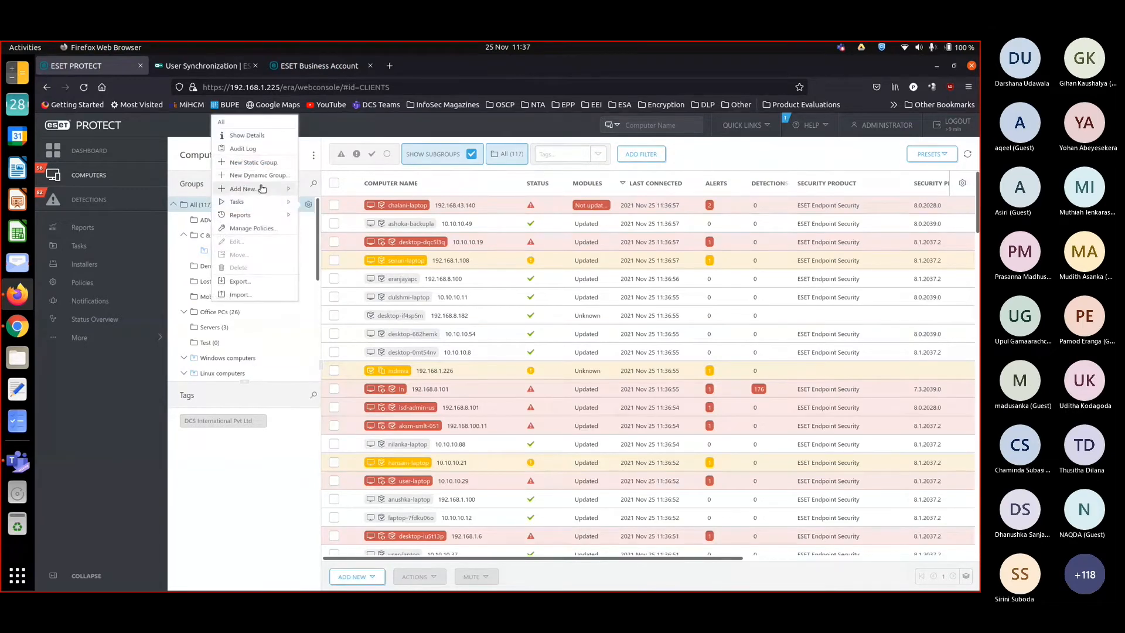
Step: Start a new dynamic group named 'Not v7 of EES' and continue to the template step
left_click(260, 174)
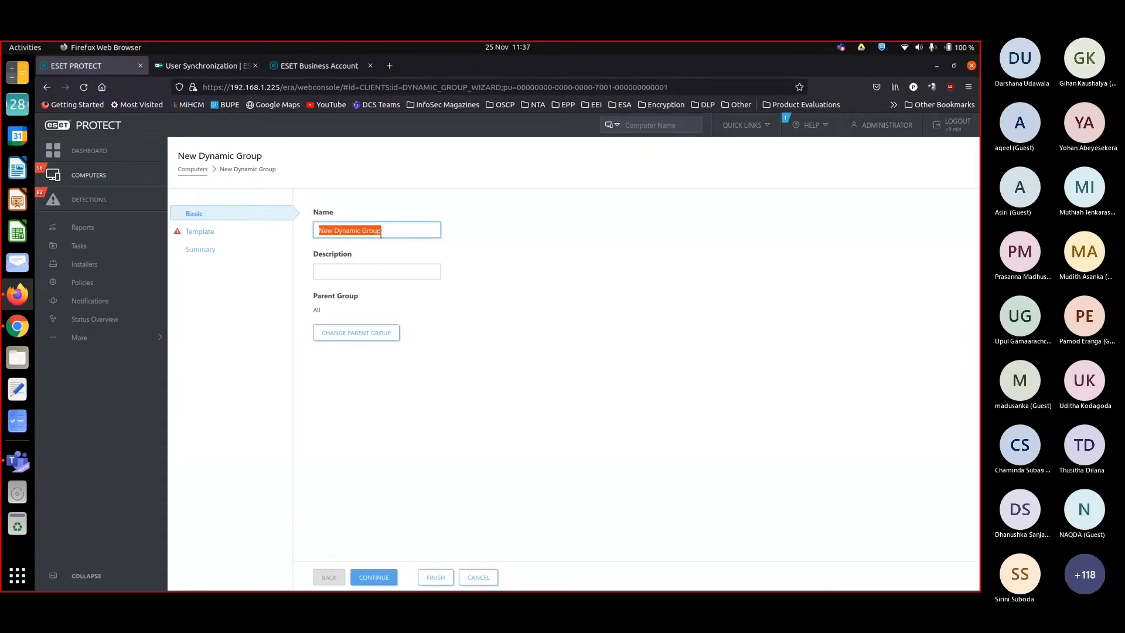
type("Nov")
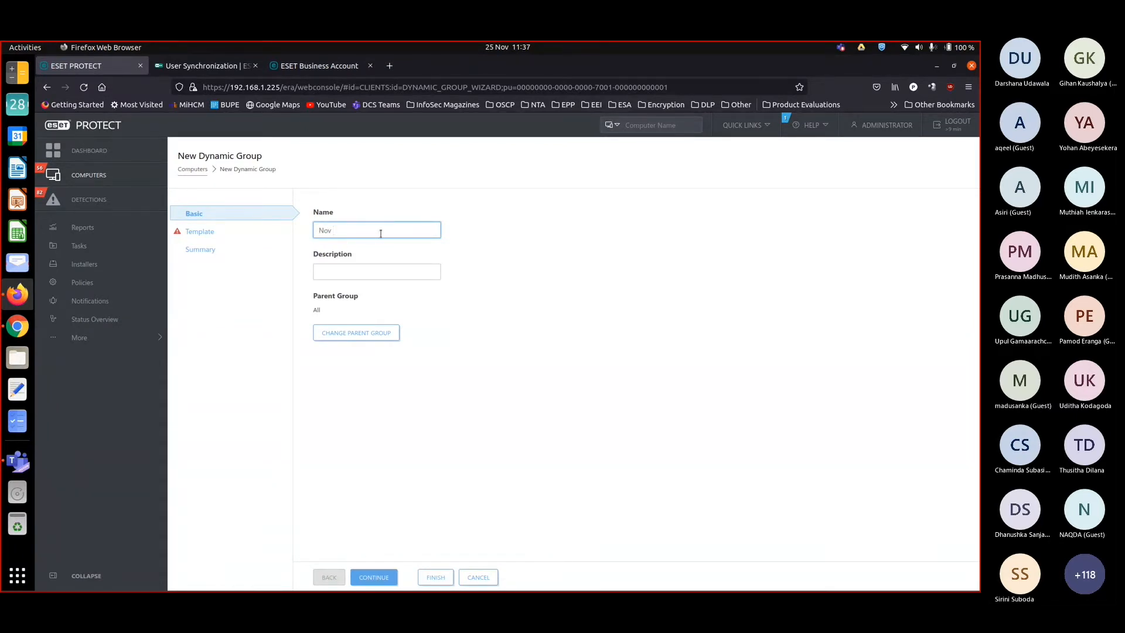
type("Not v7 o")
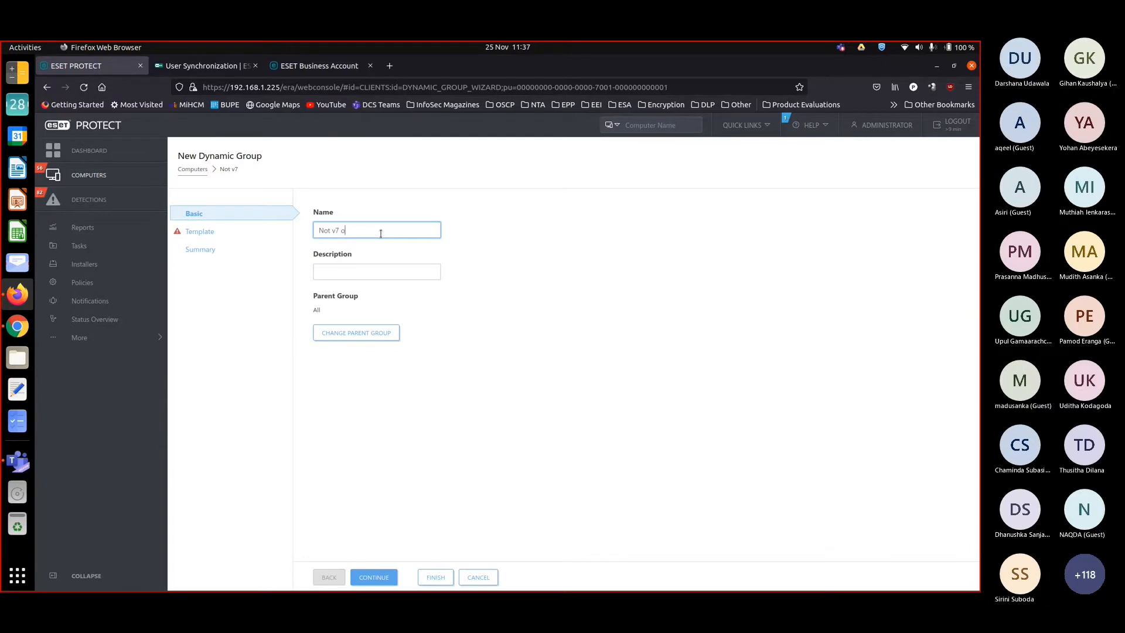
type("f EES")
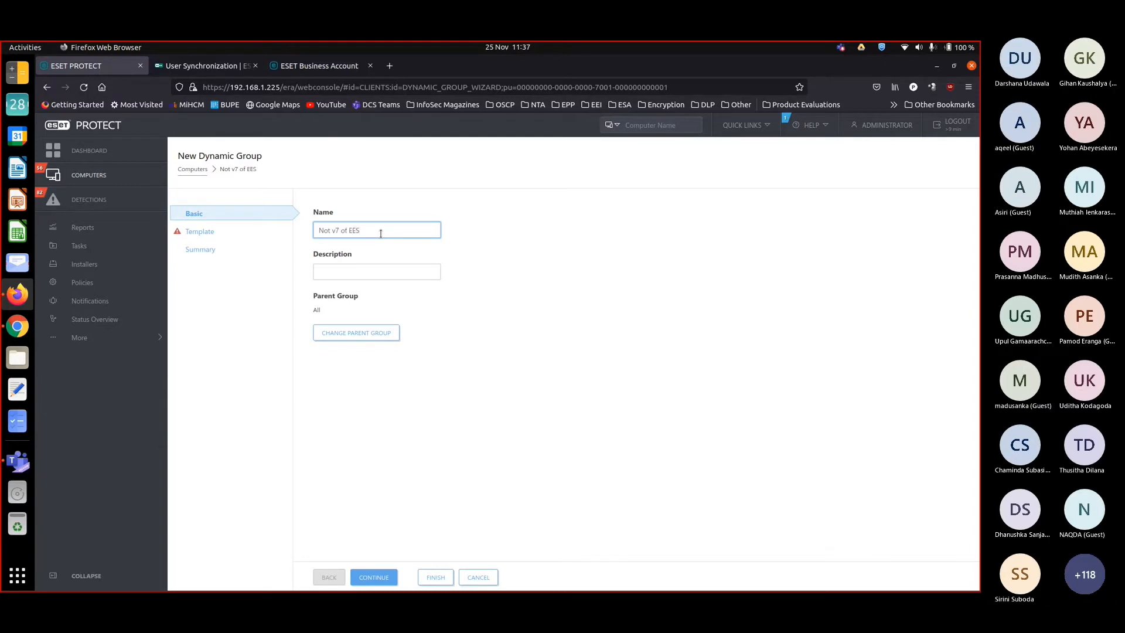
left_click(374, 577)
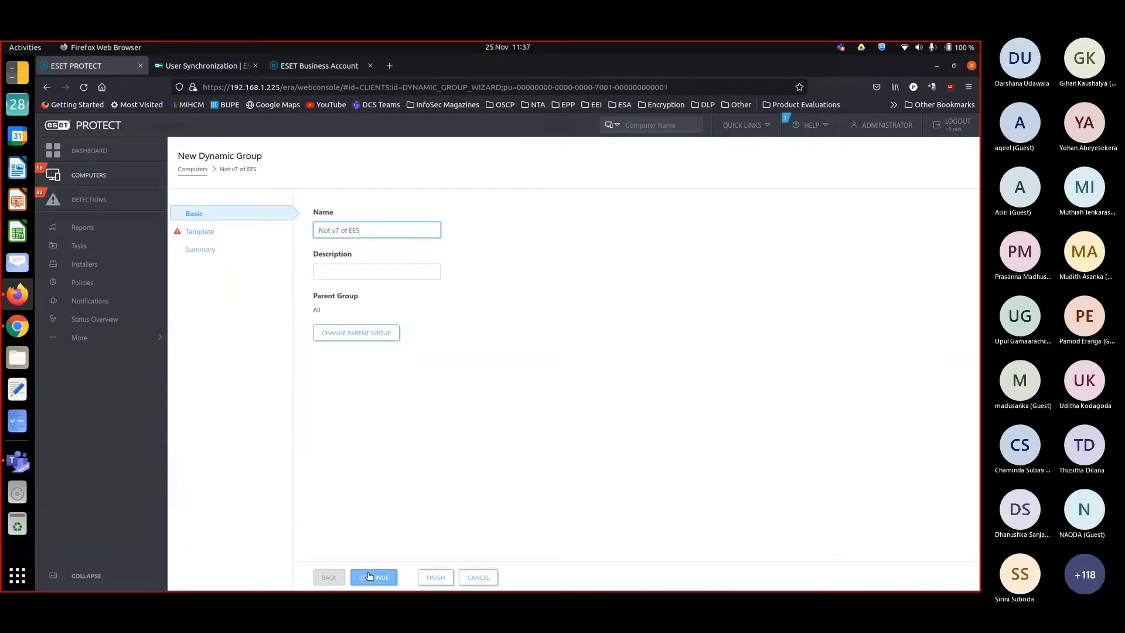
Step: Begin a template named 'Not v8', then cancel and discard that draft
left_click(372, 576)
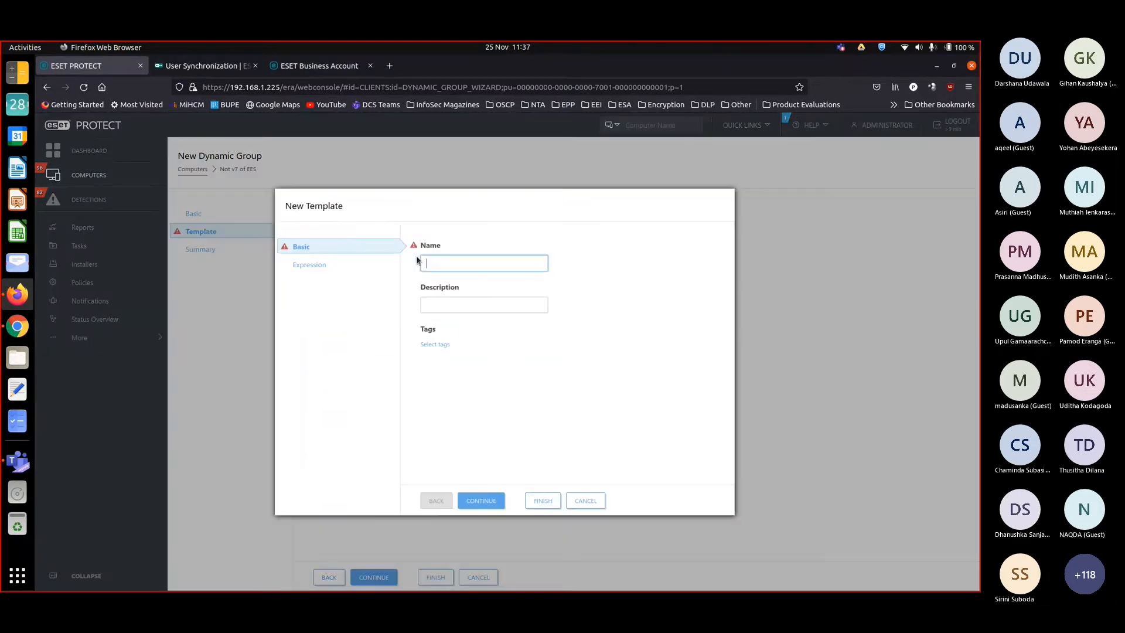
mouse_move(485, 263)
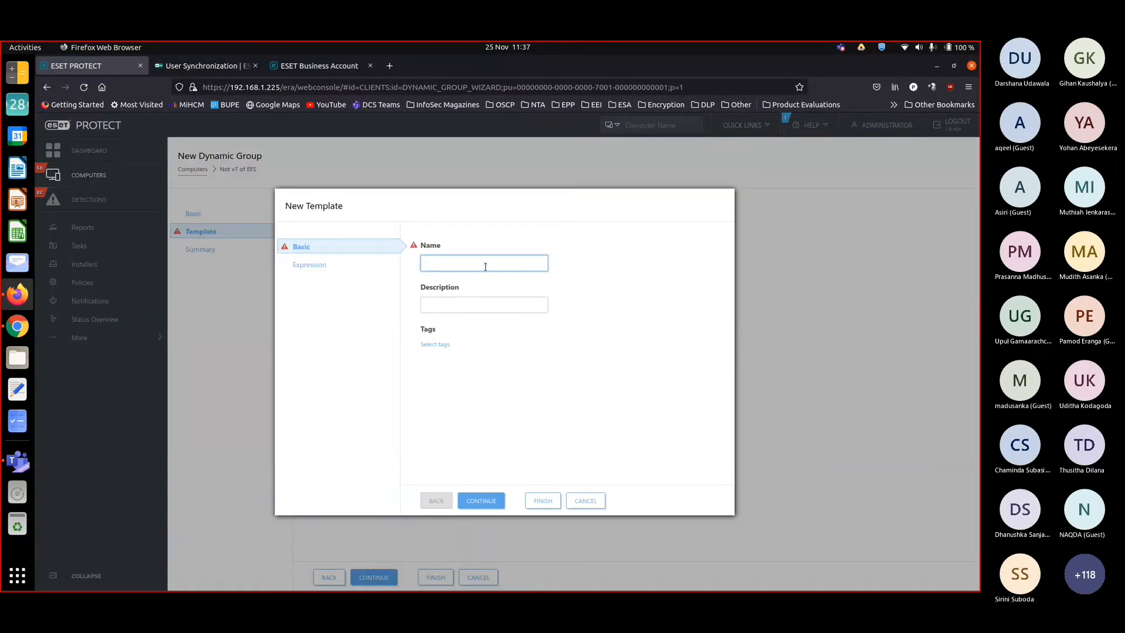
type("Not v8.1")
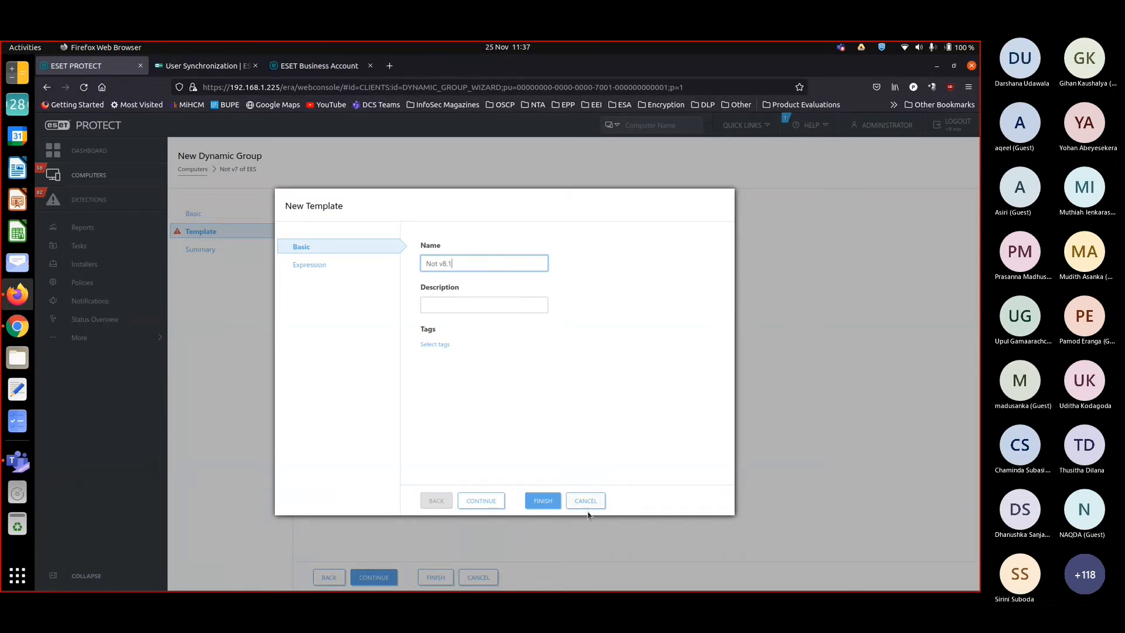
left_click(584, 501)
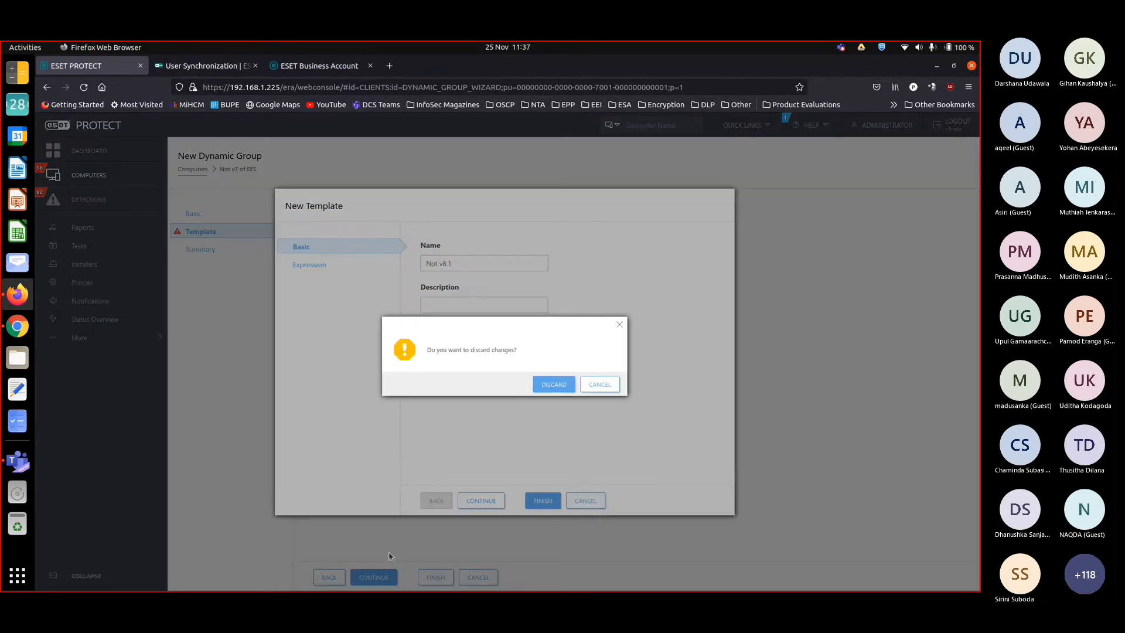
left_click(553, 384)
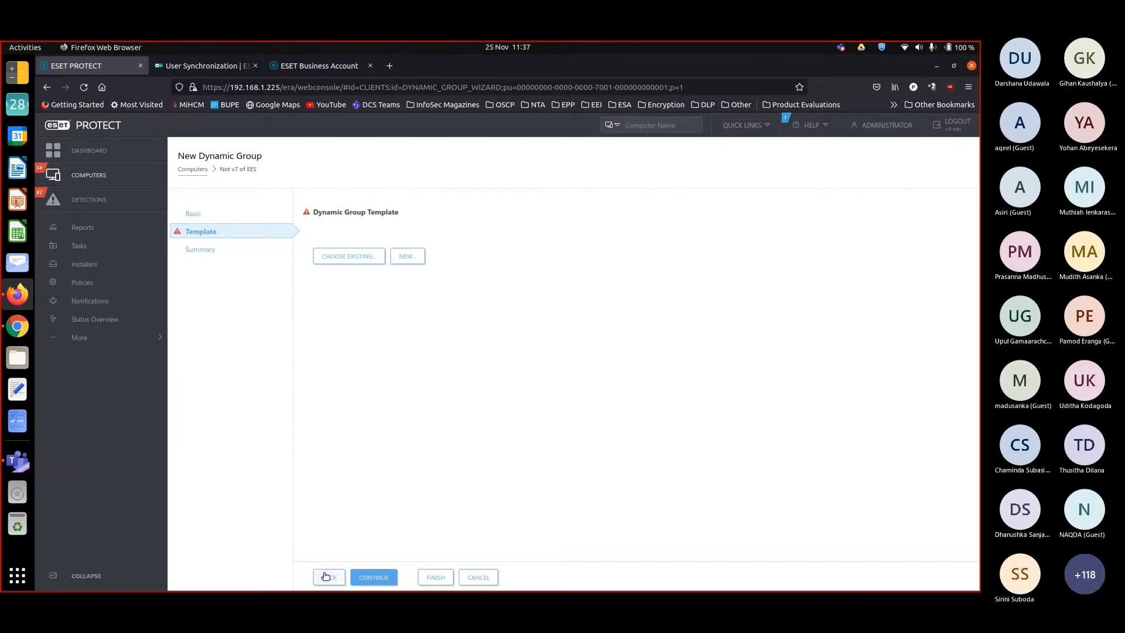
Step: Go back, rename the group to 'Not v8.1 of EES' and return to the template step
left_click(328, 577)
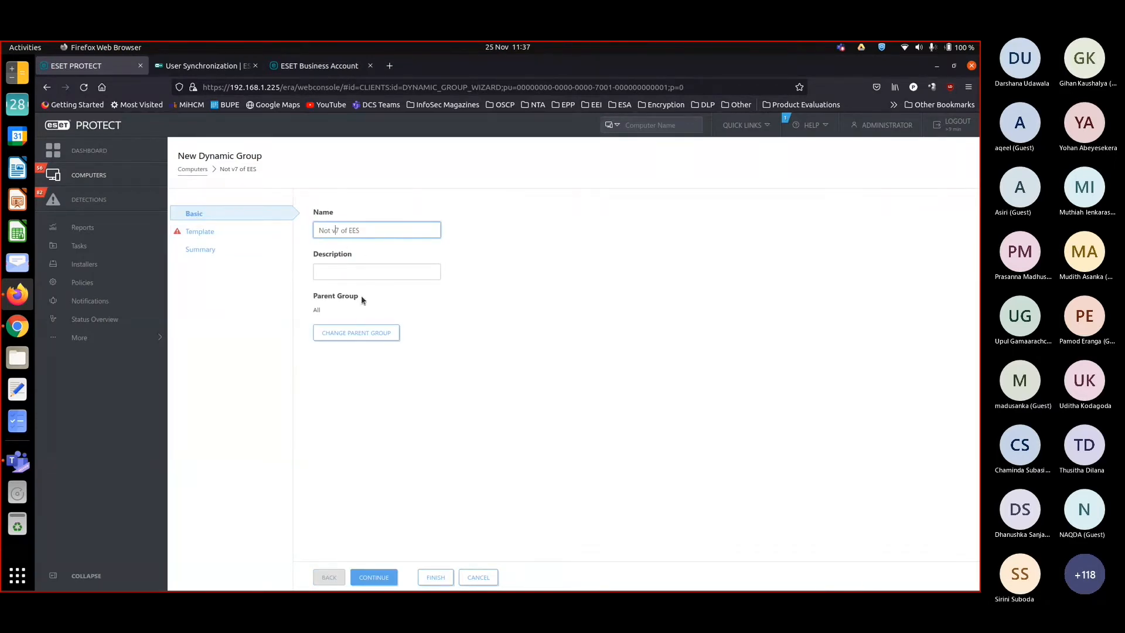
type("8.1")
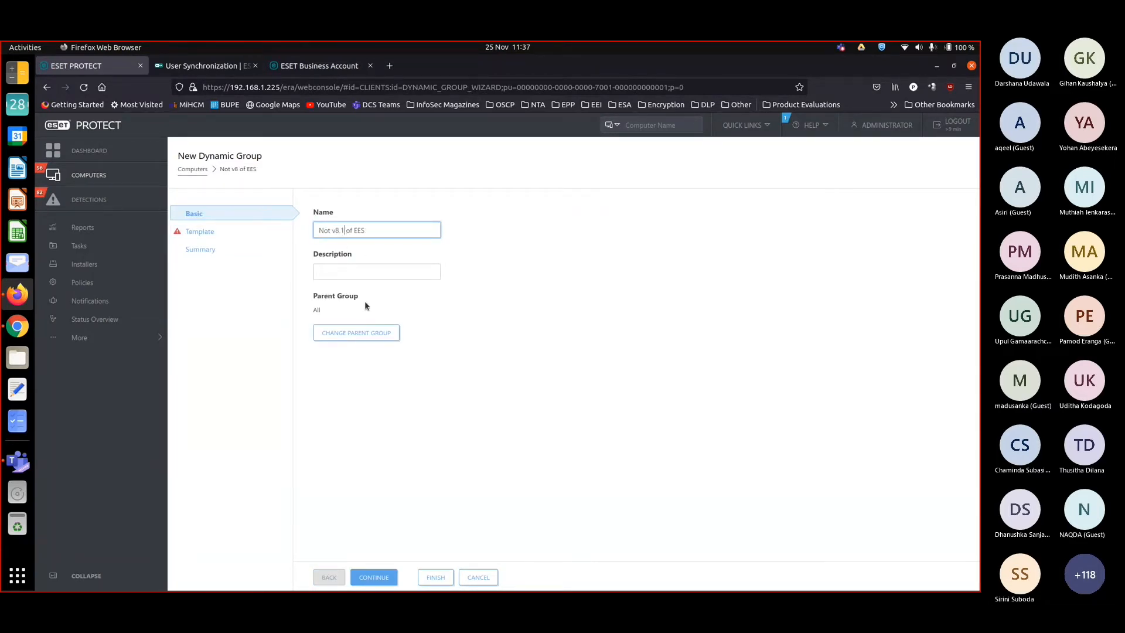
left_click(373, 577)
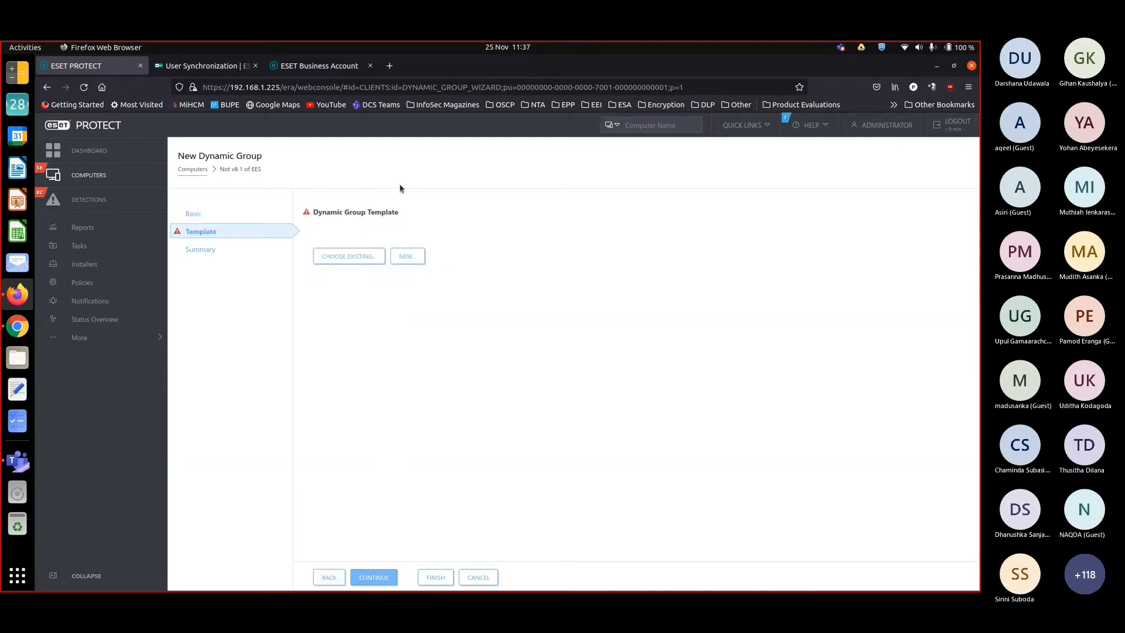
Step: Create a new template named 'Not v8.1 of EES' and continue to its expression
left_click(407, 257)
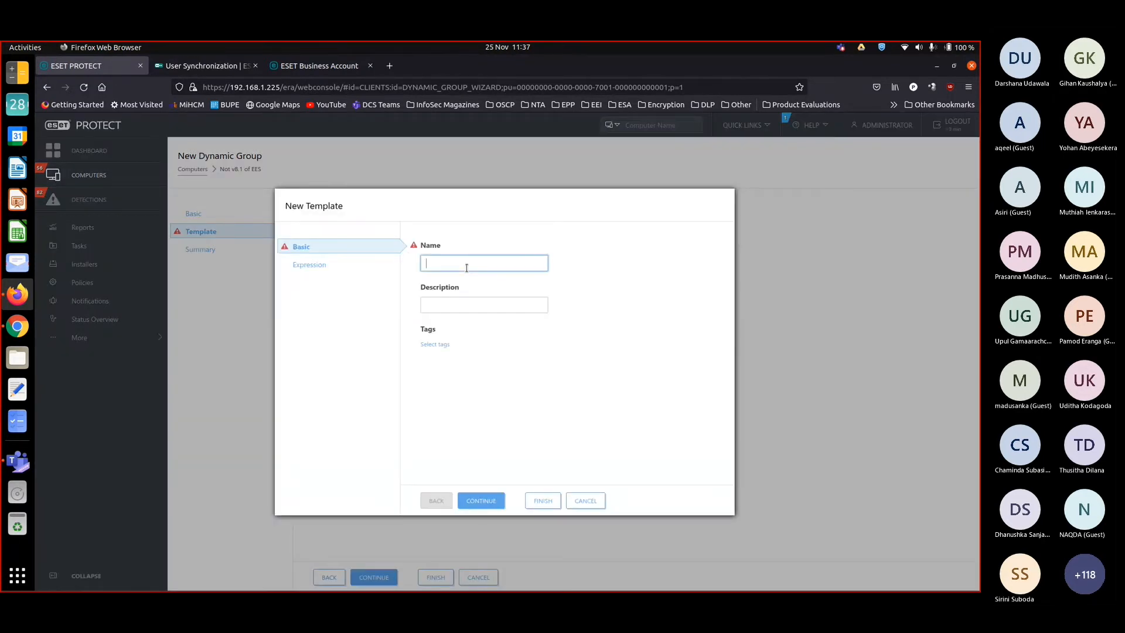
type("Not")
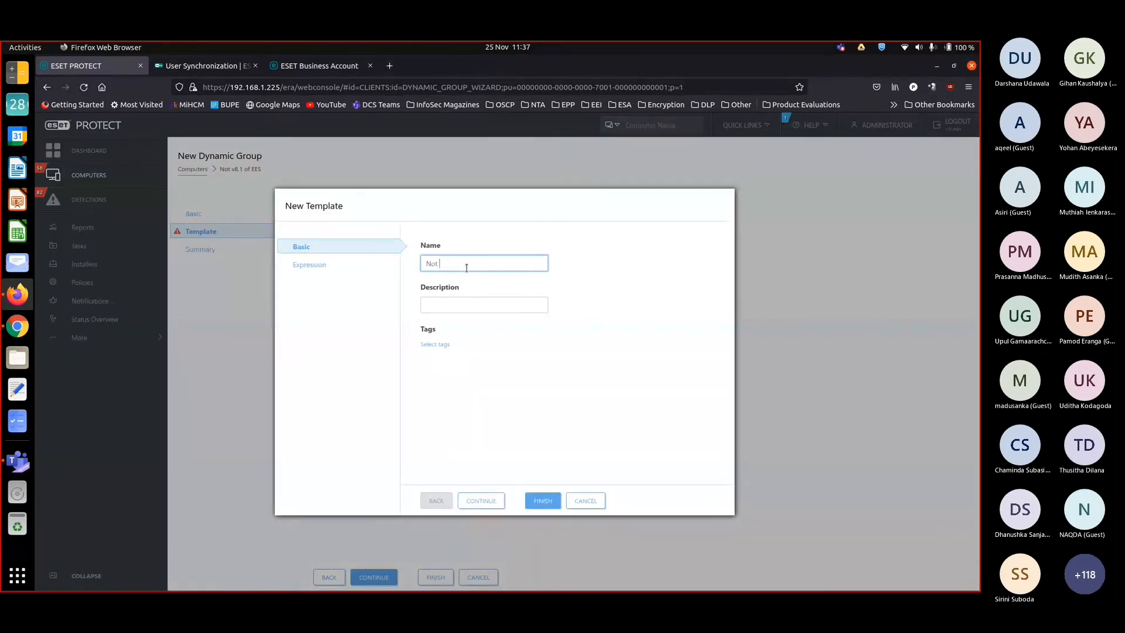
type("v8.1 of")
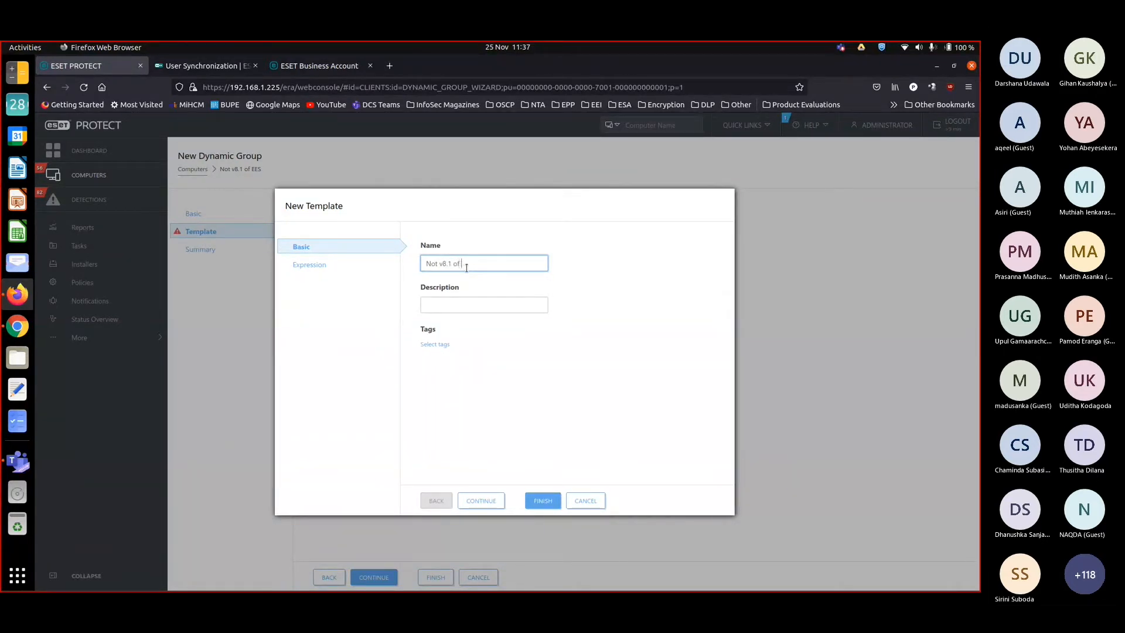
type("EES")
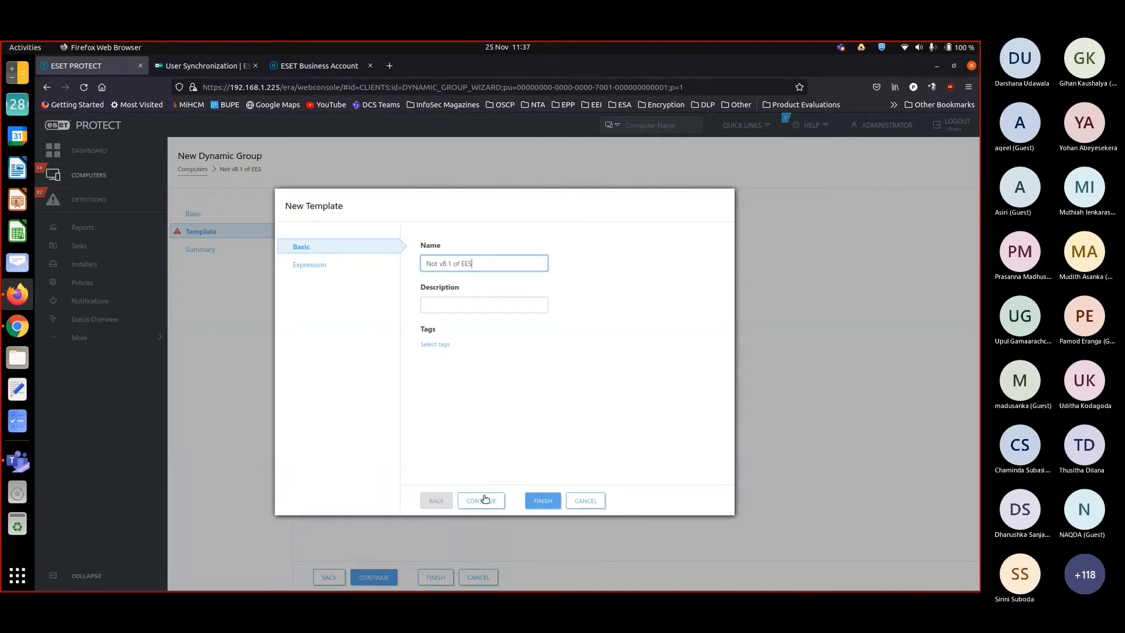
left_click(480, 501)
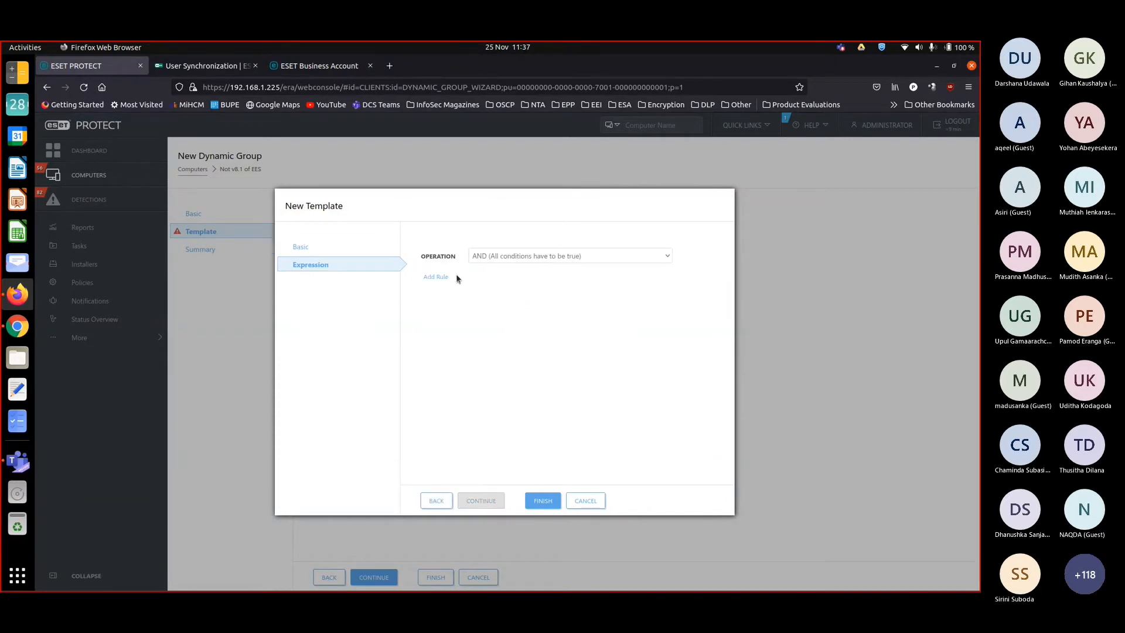
Step: Add a rule: Installed software Application name is one of ESET Endpoint Security
left_click(436, 276)
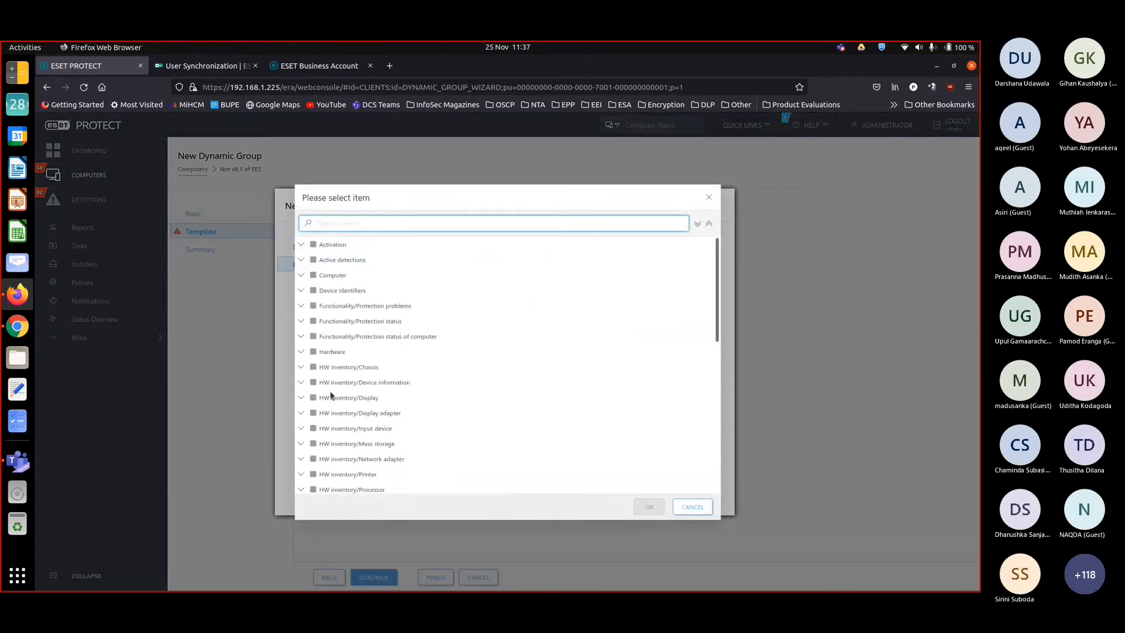
scroll("down", 3)
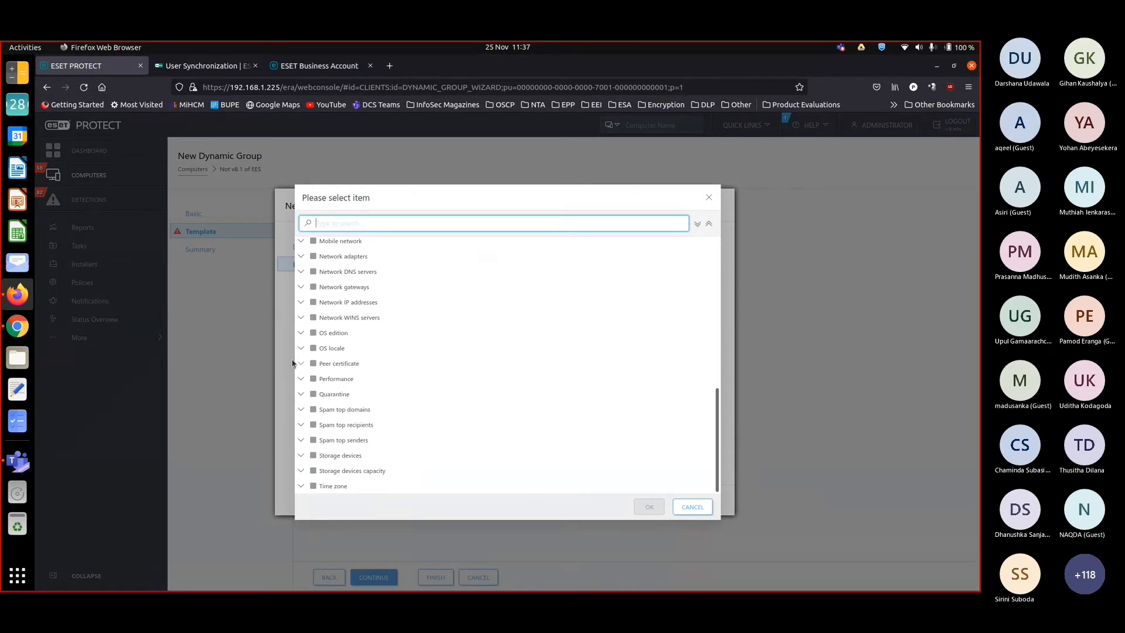
scroll("up", 3)
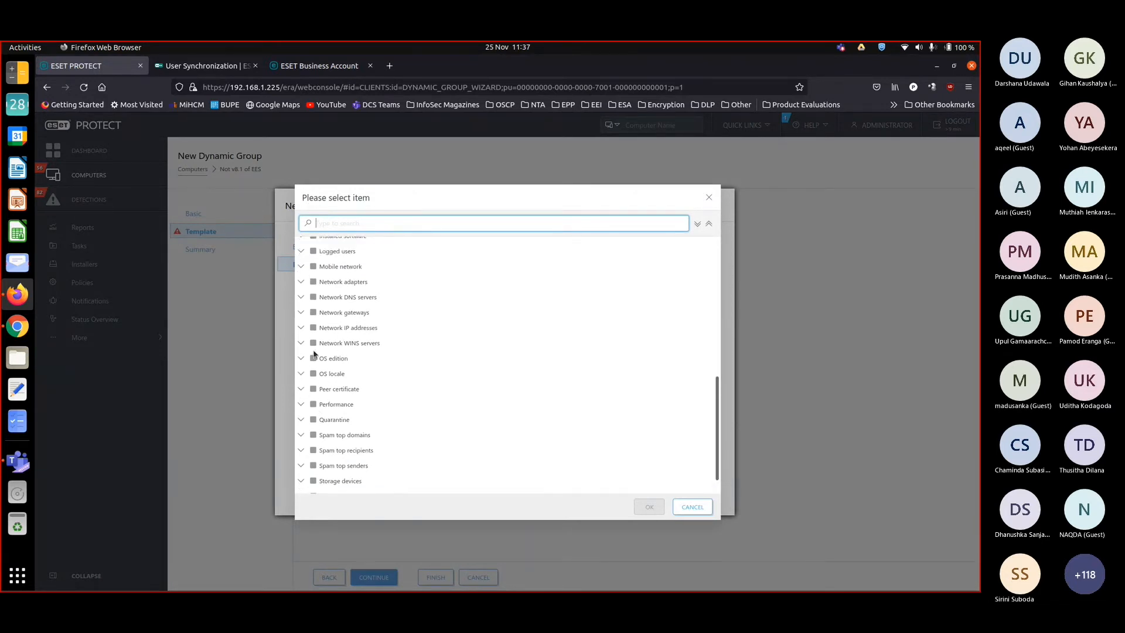
left_click(302, 316)
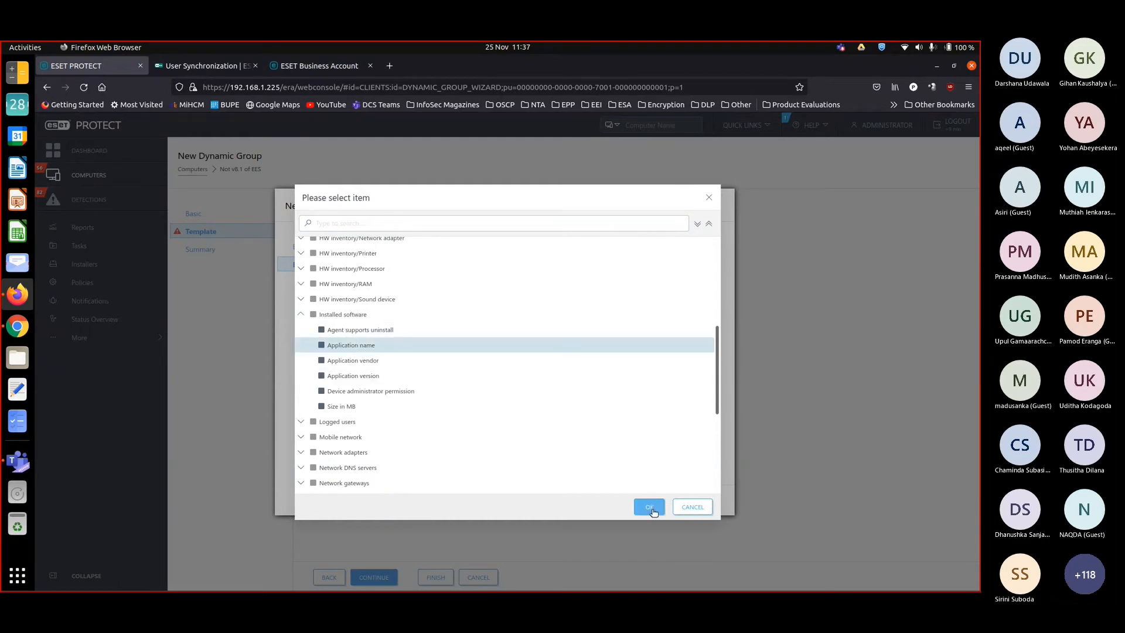
left_click(648, 507)
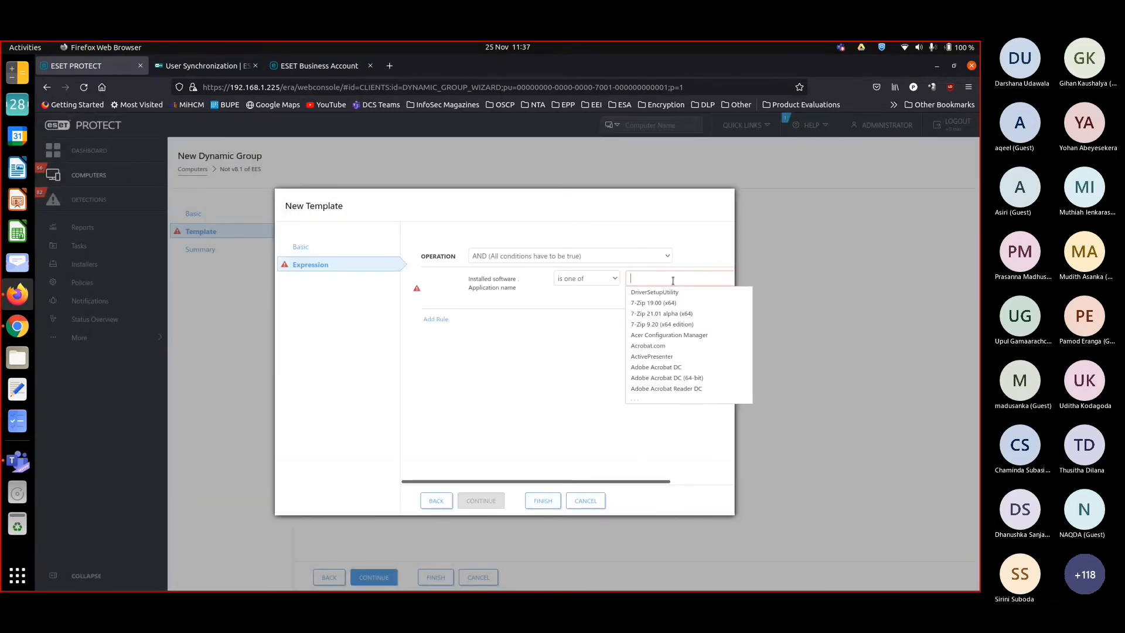
type("ESET End")
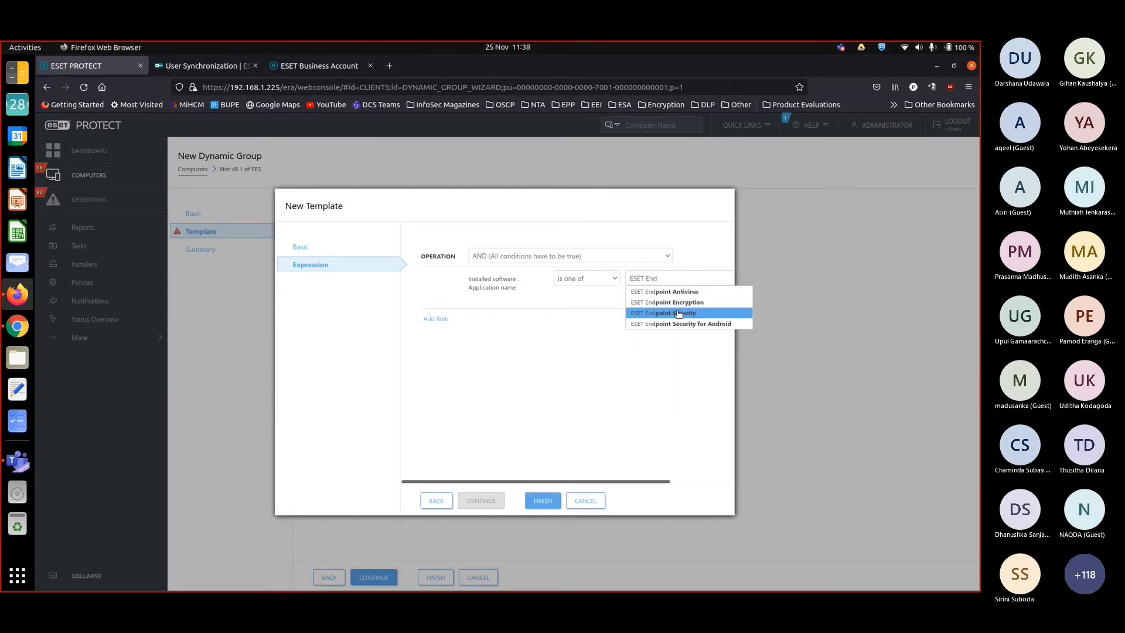
left_click(663, 313)
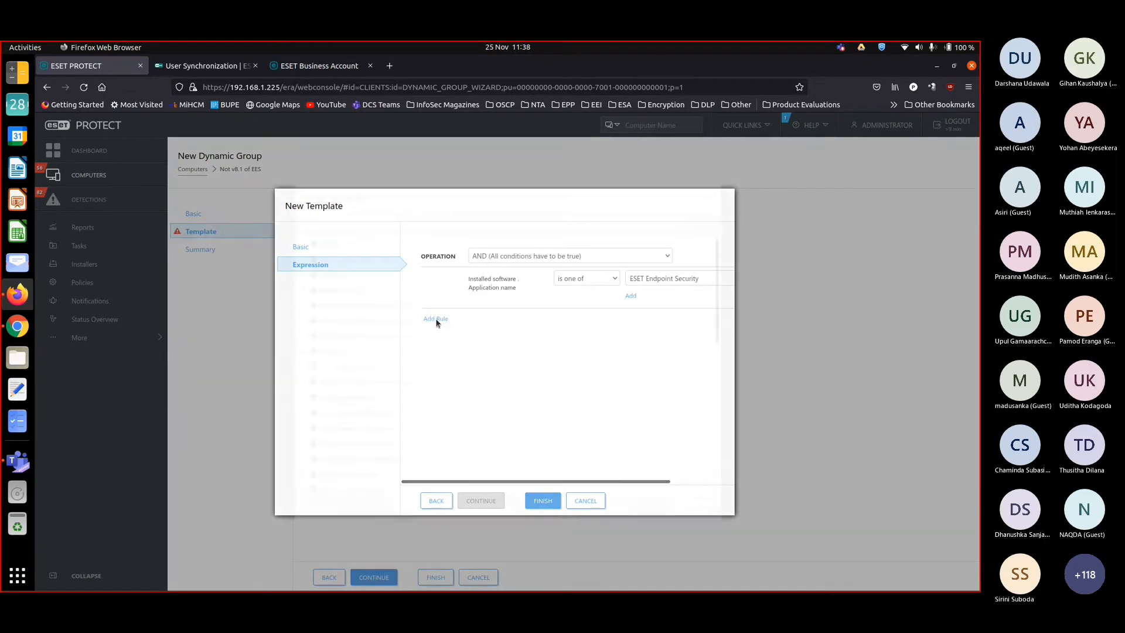
Step: Add a second rule on Installed software Application version, value still empty
left_click(435, 319)
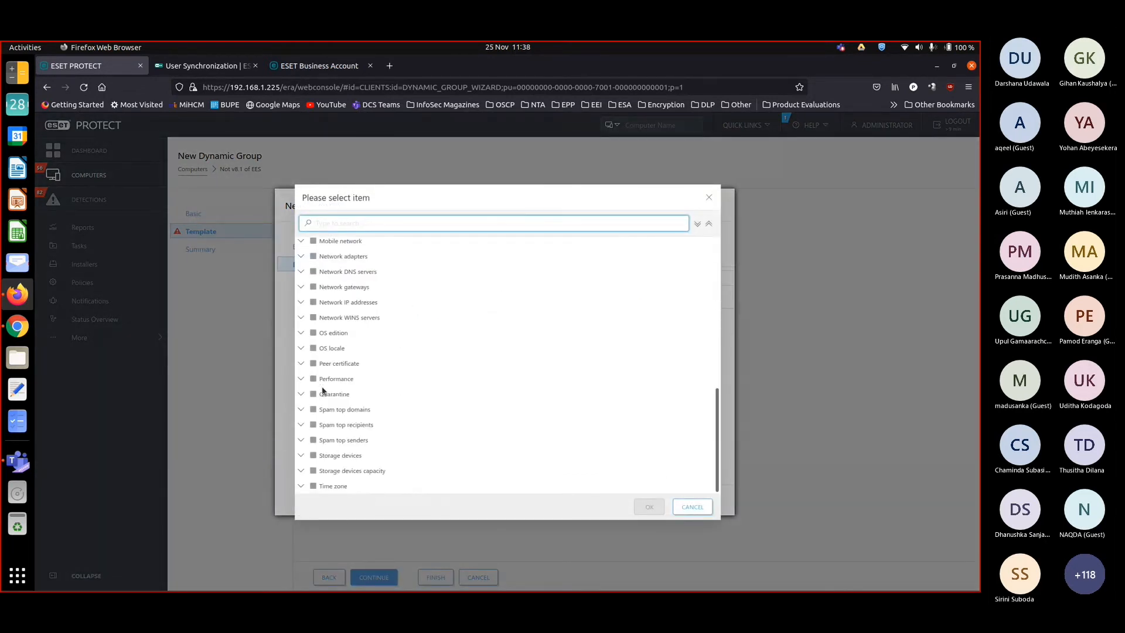
scroll("up", 3)
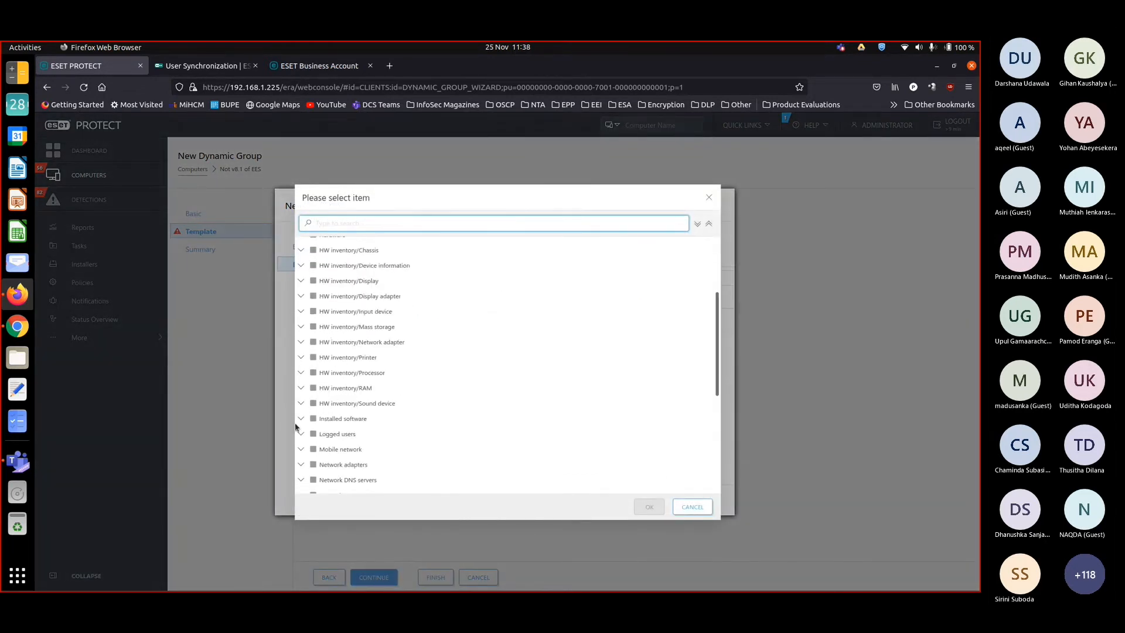
left_click(301, 418)
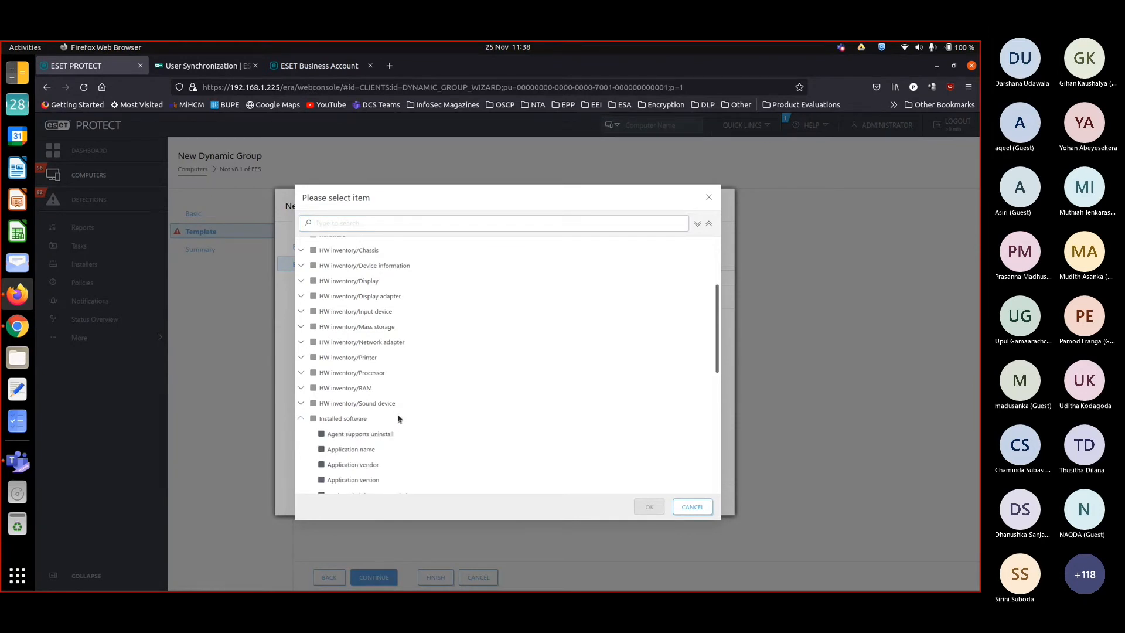
scroll("down", 3)
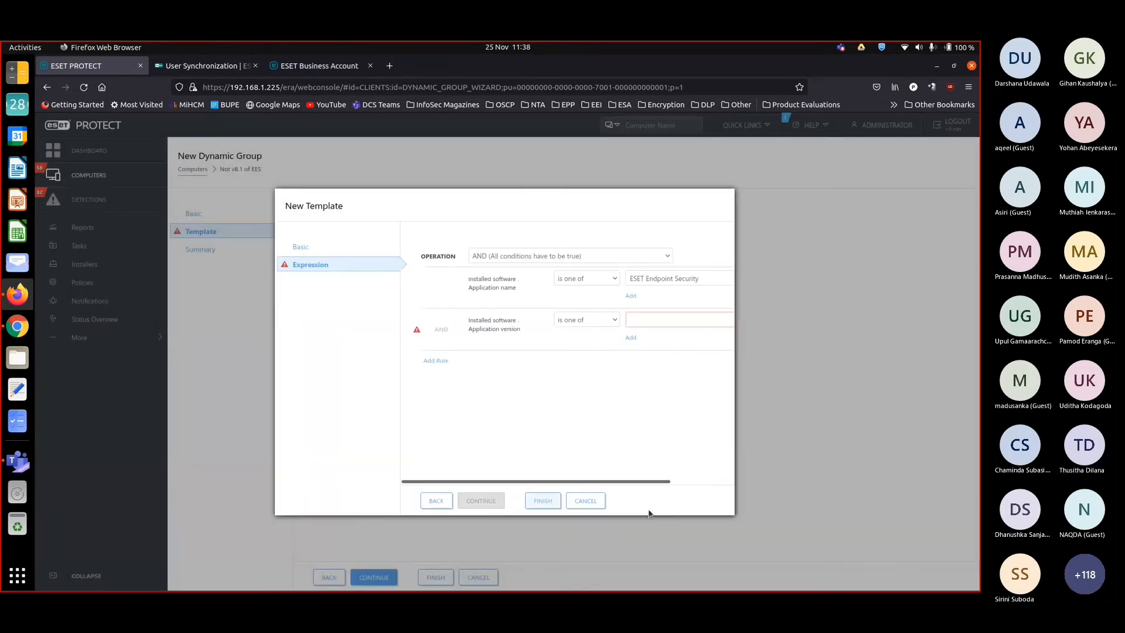
Step: Set the Application version rule to equal 8.1, removing the stray extra digits
left_click(586, 318)
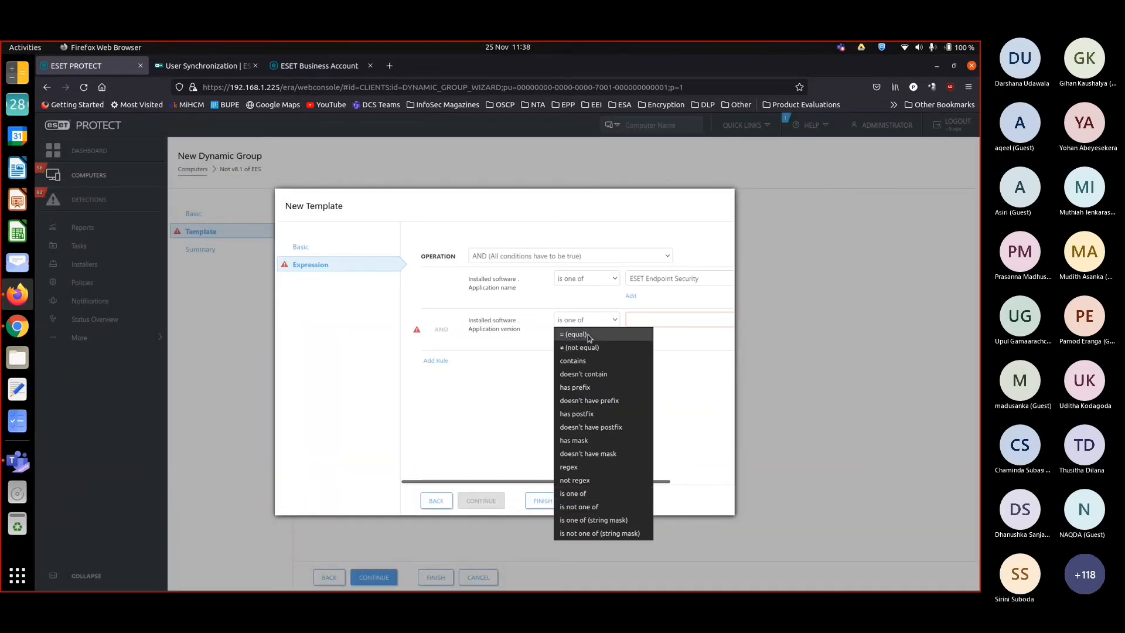
left_click(574, 334)
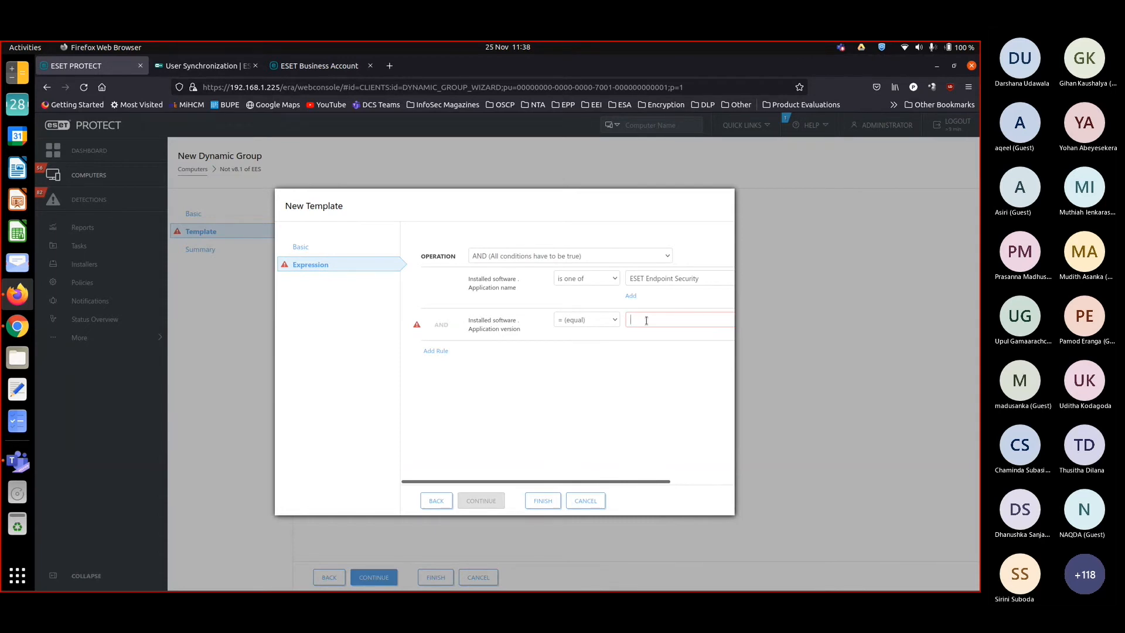
type("8.1")
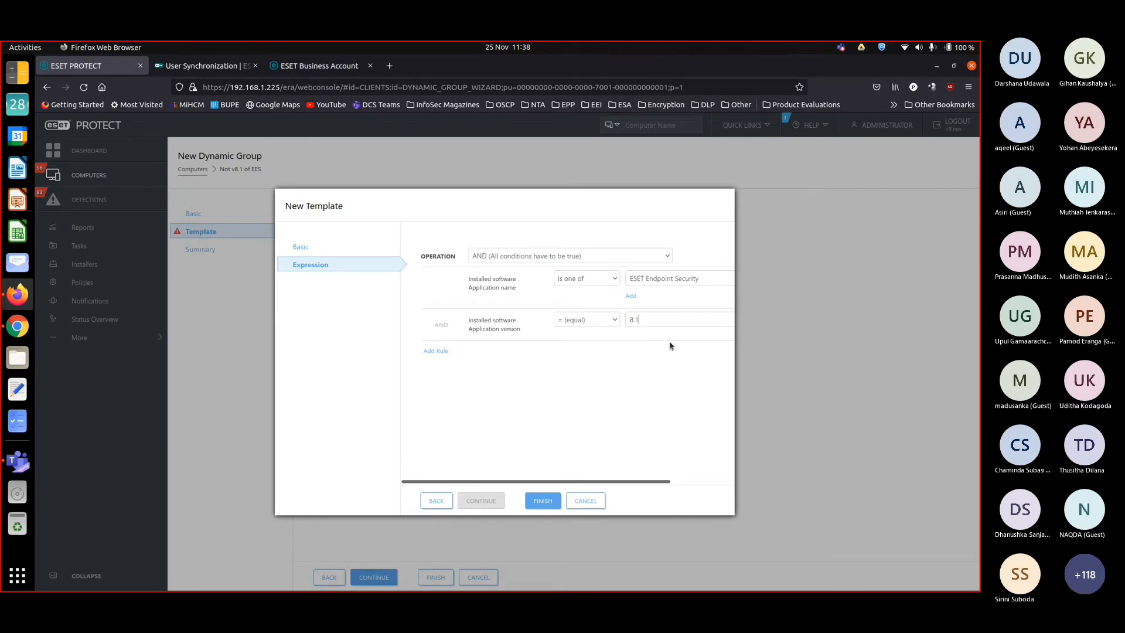
type("22")
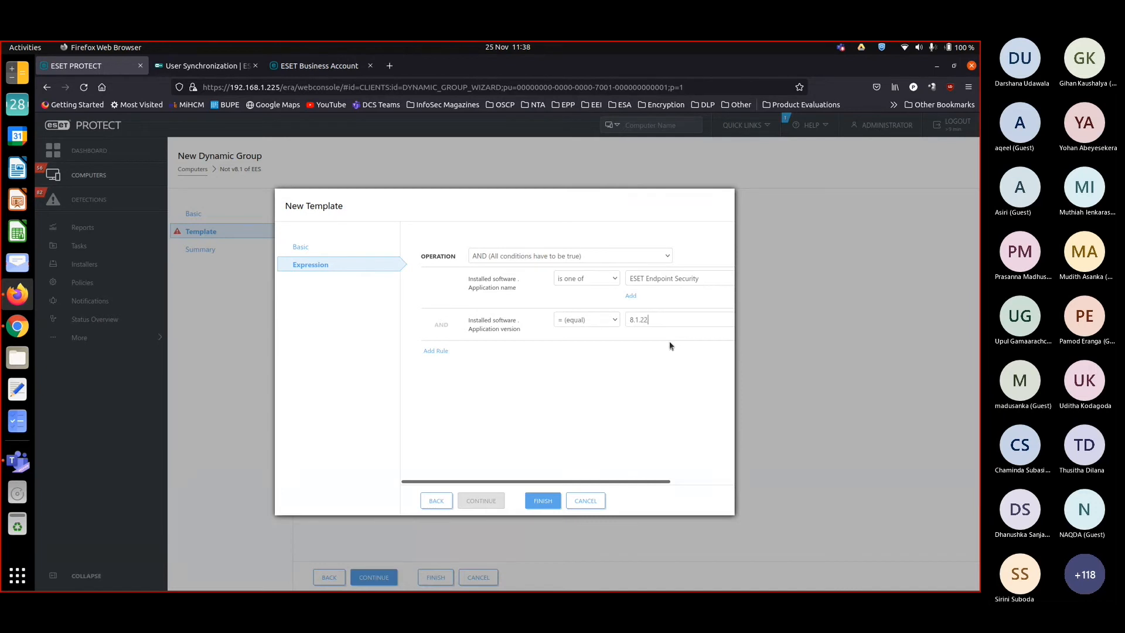
key("Backspace")
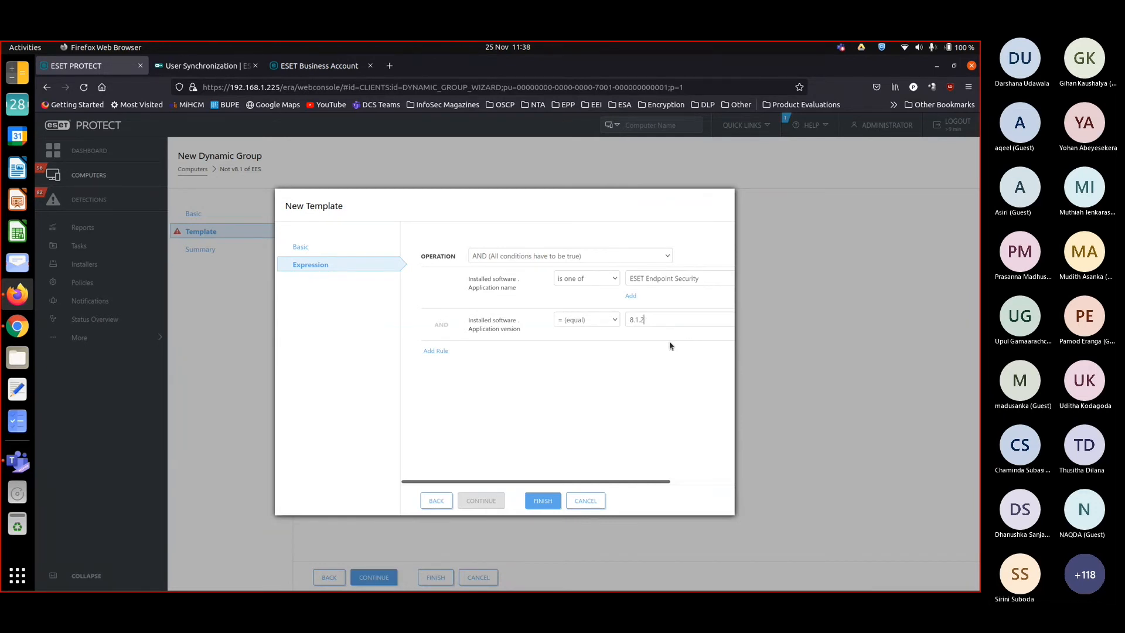
key("BackSpace")
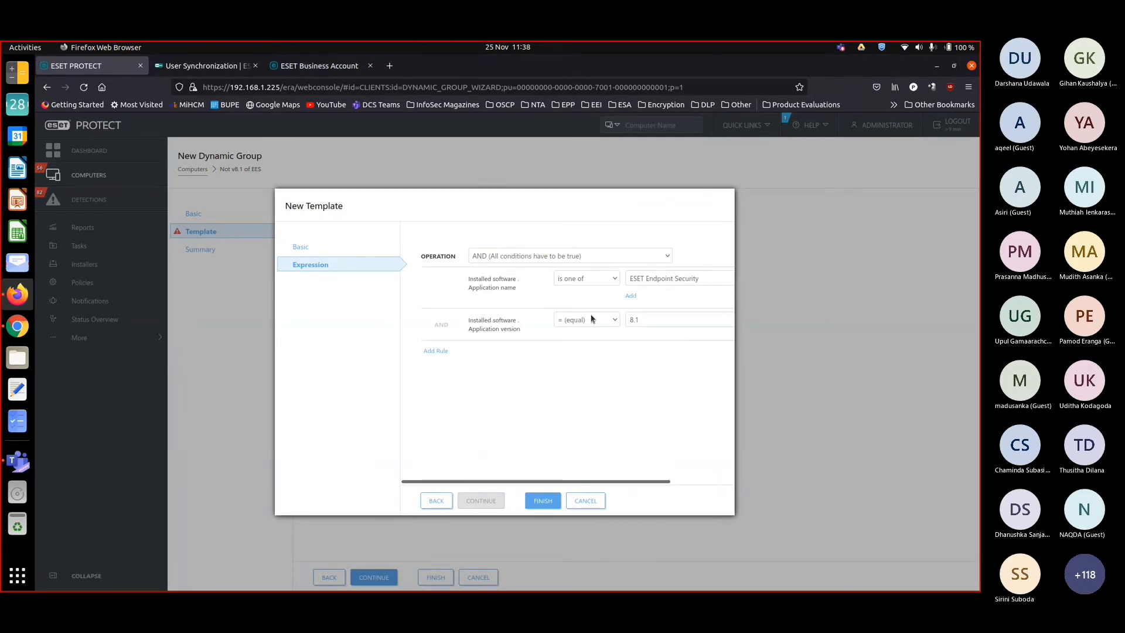
Step: Change the Application version operator to 'has prefix' with value 8.1
left_click(585, 319)
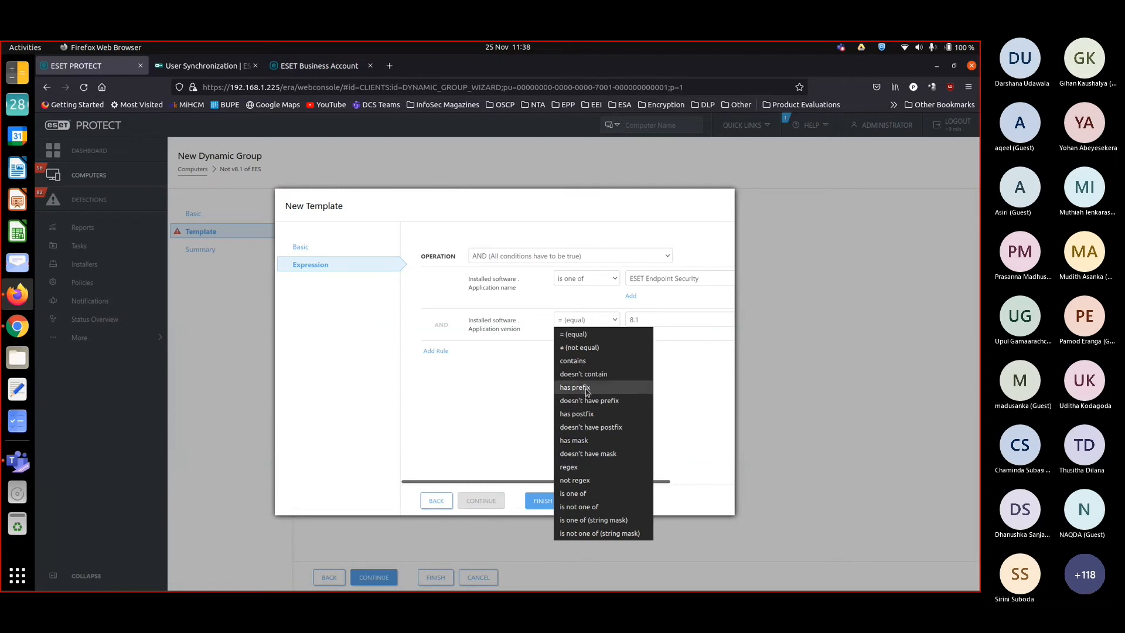
left_click(574, 387)
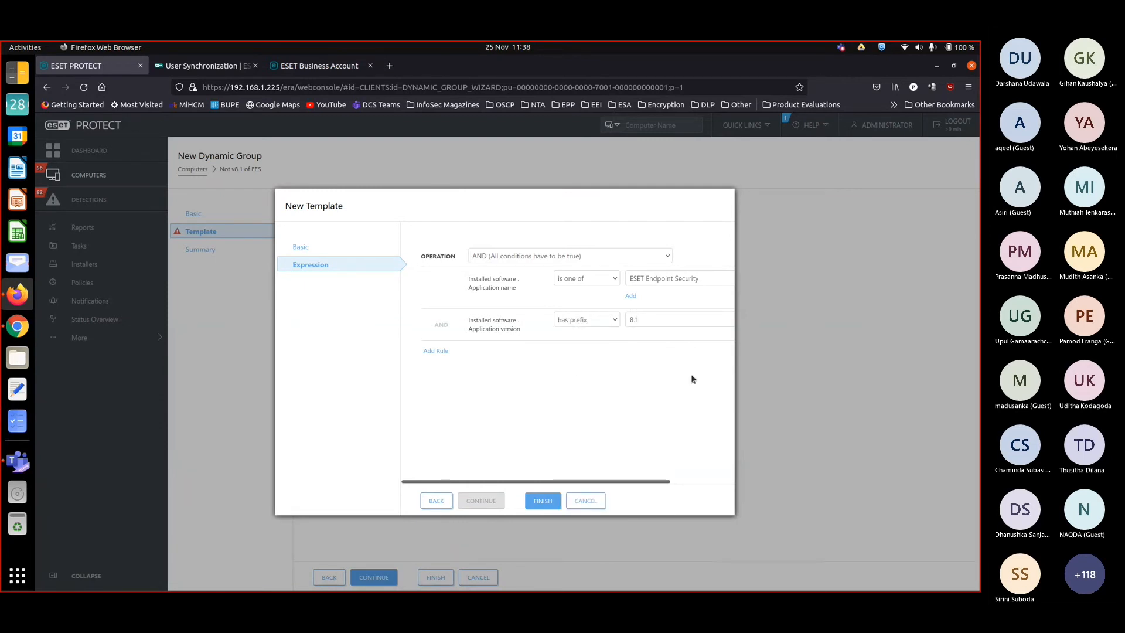
mouse_move(466, 386)
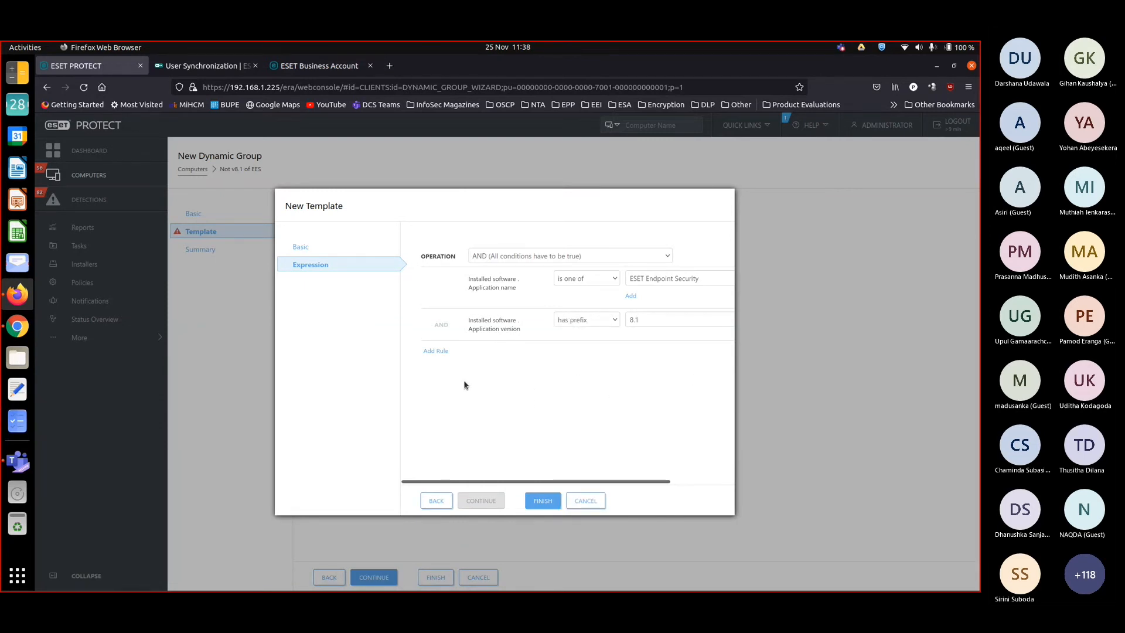
mouse_move(520, 367)
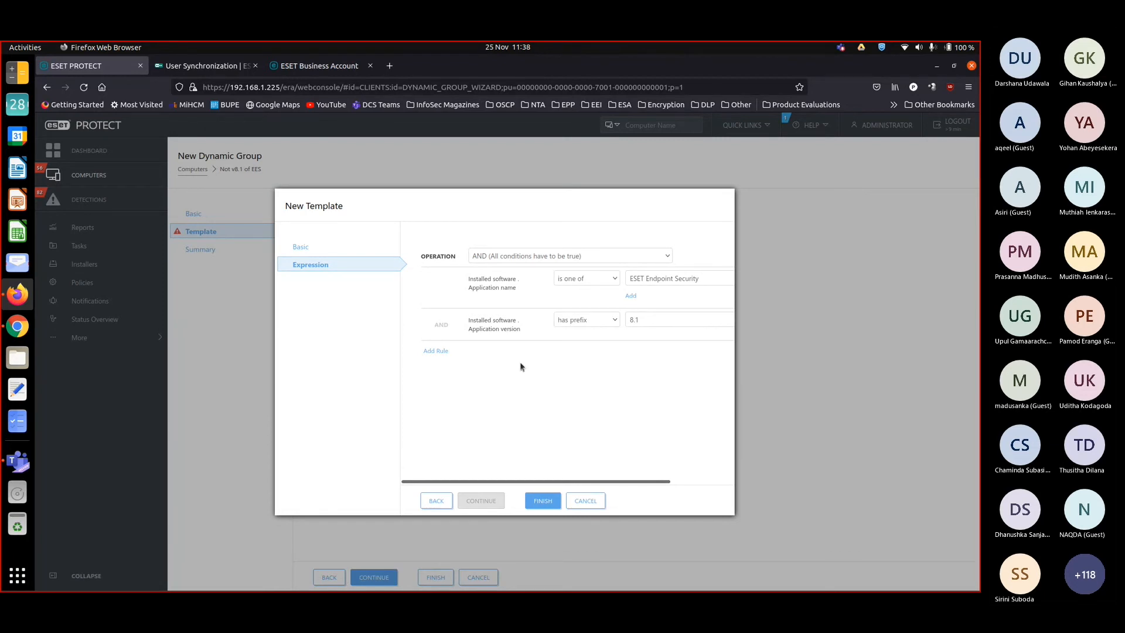
mouse_move(618, 308)
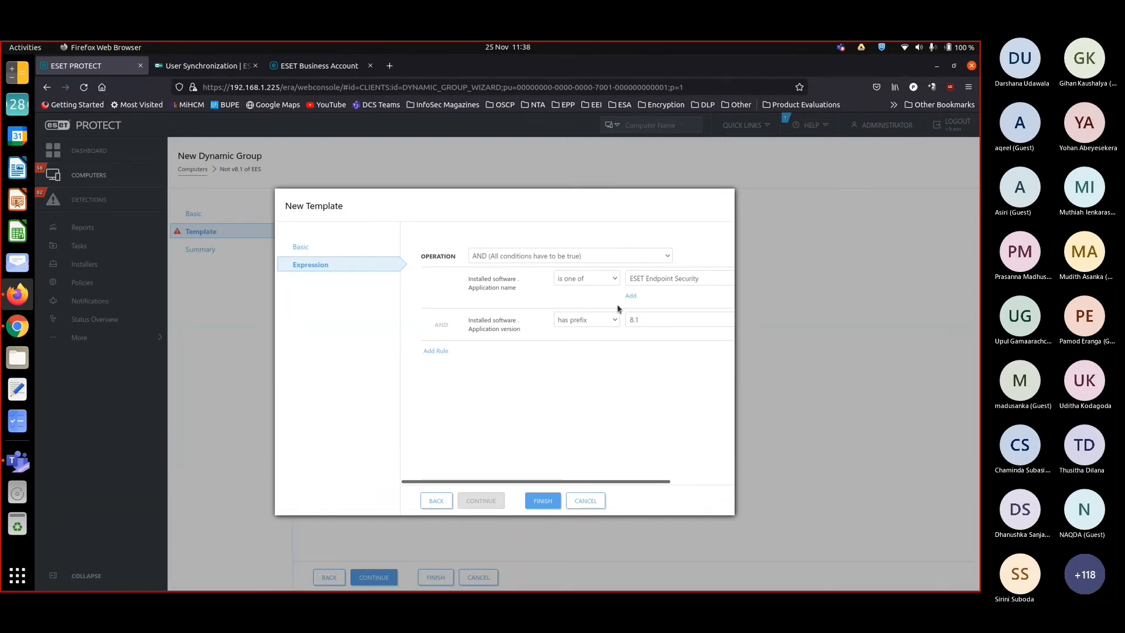
mouse_move(527, 350)
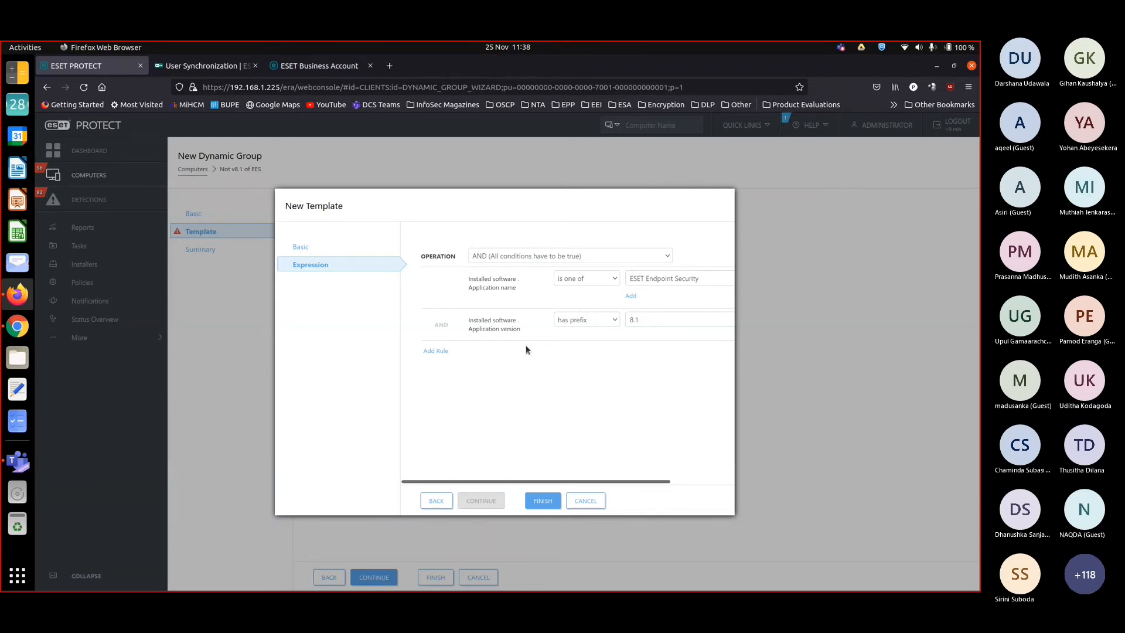
mouse_move(592, 248)
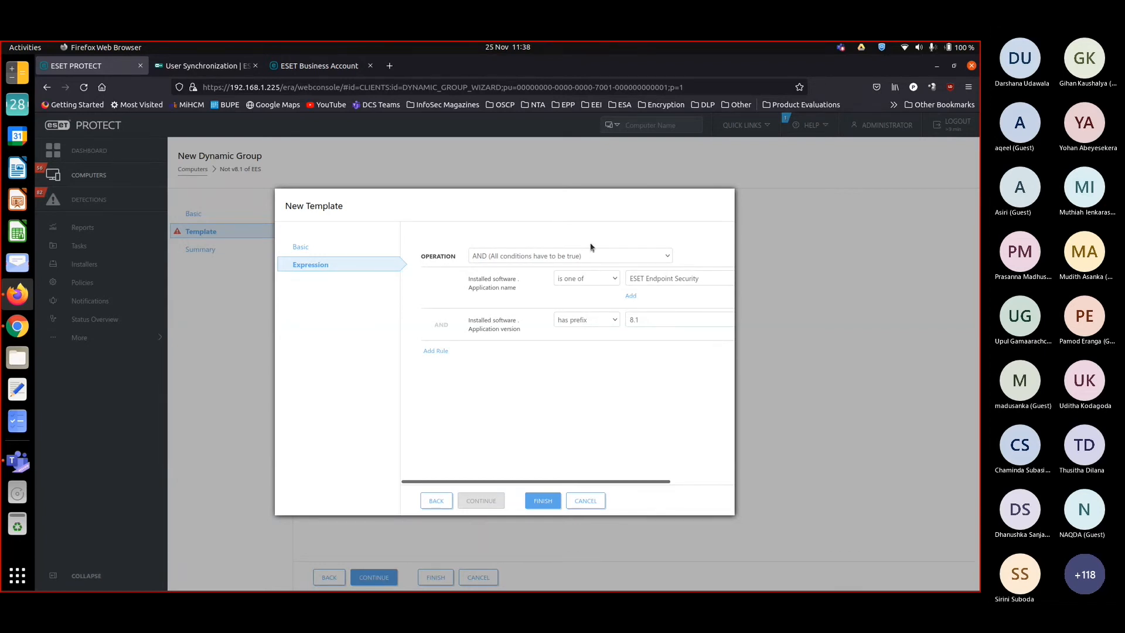
mouse_move(583, 256)
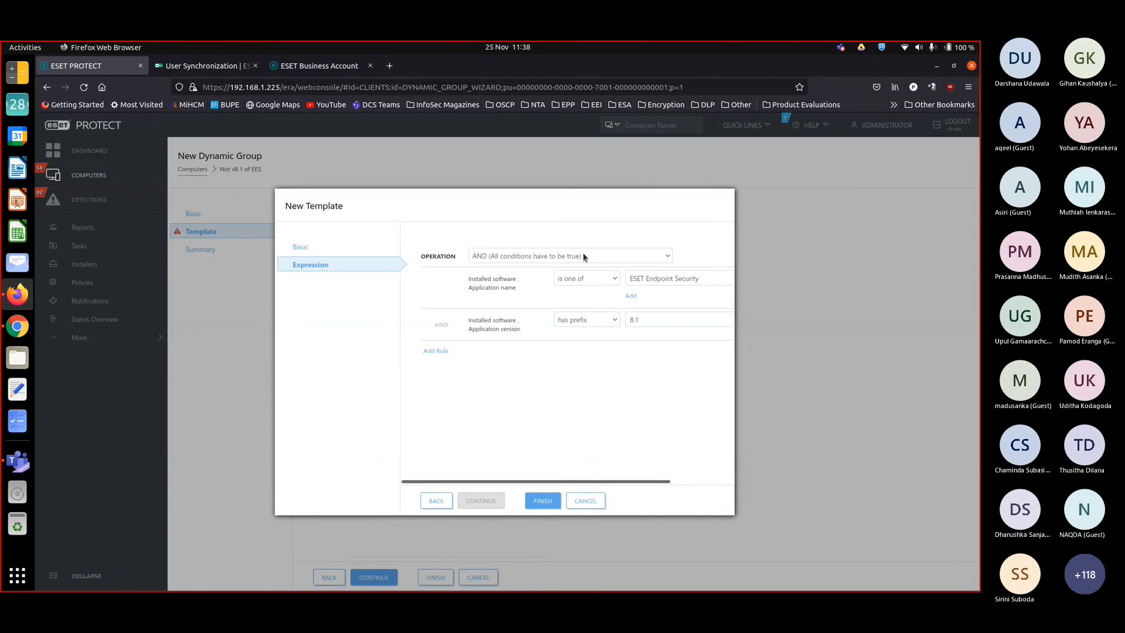
Step: Choose the operation combining the conditions and finish creating the dynamic group
left_click(570, 255)
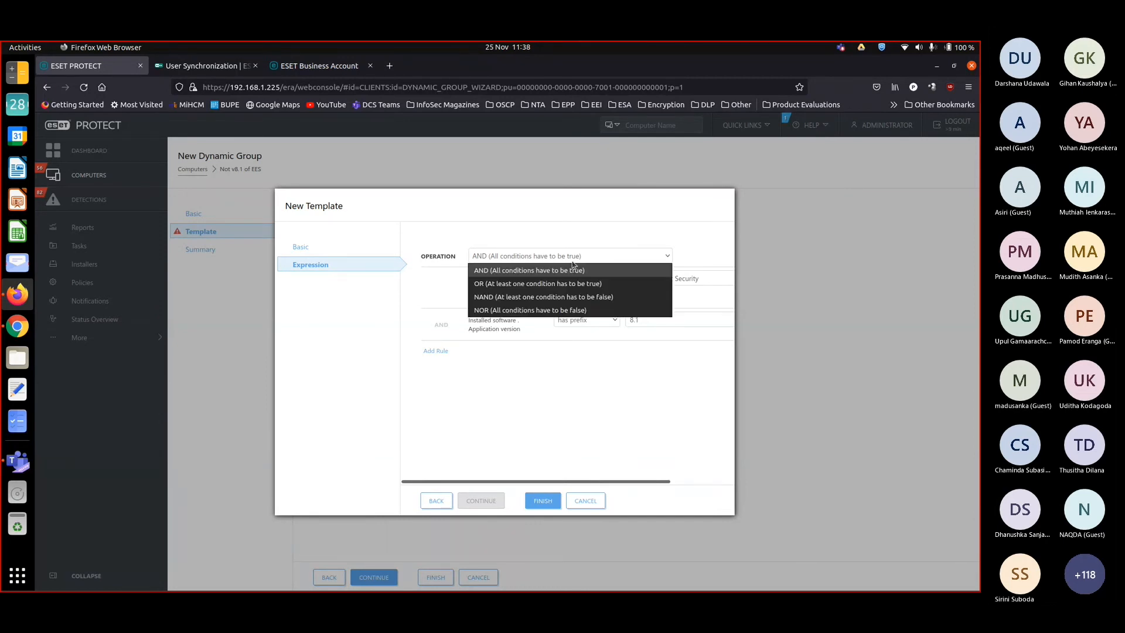
left_click(536, 296)
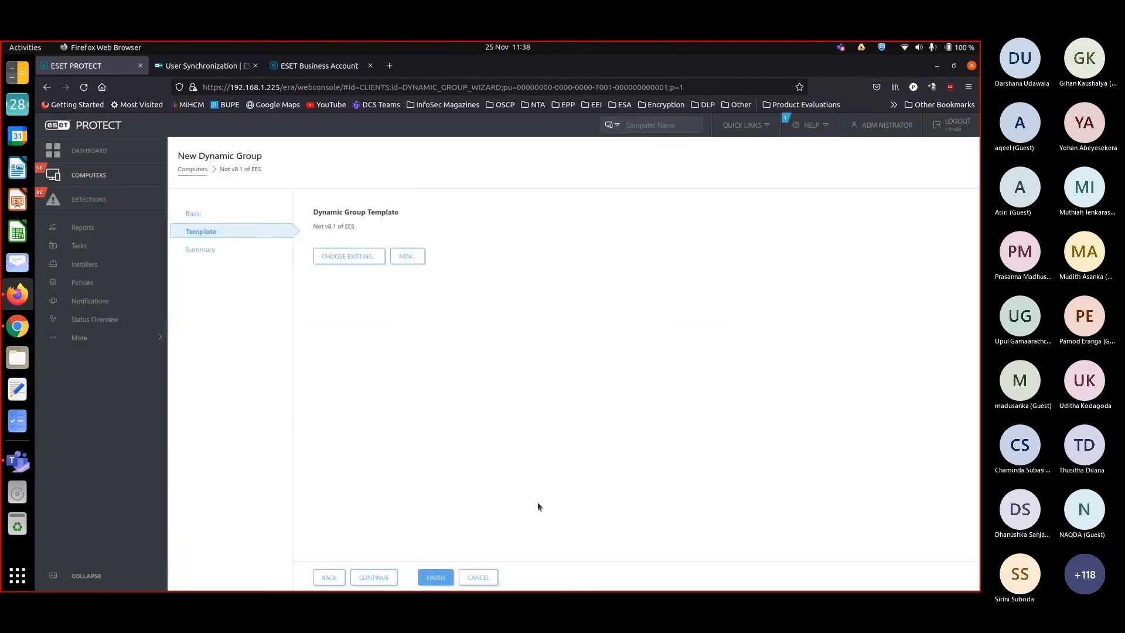
left_click(435, 576)
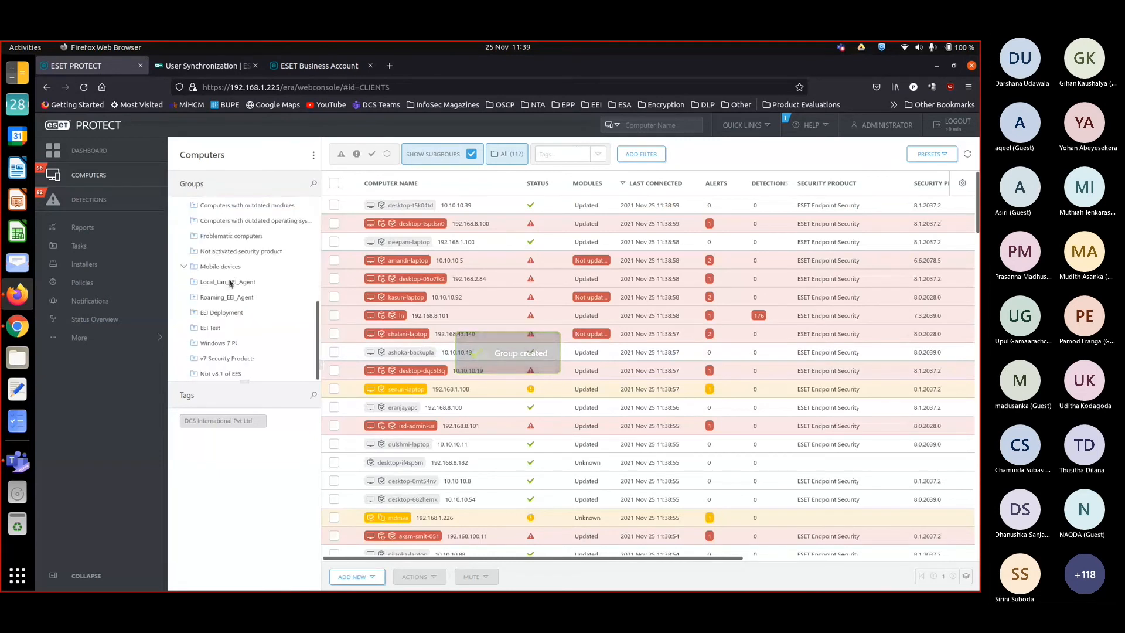
left_click(220, 374)
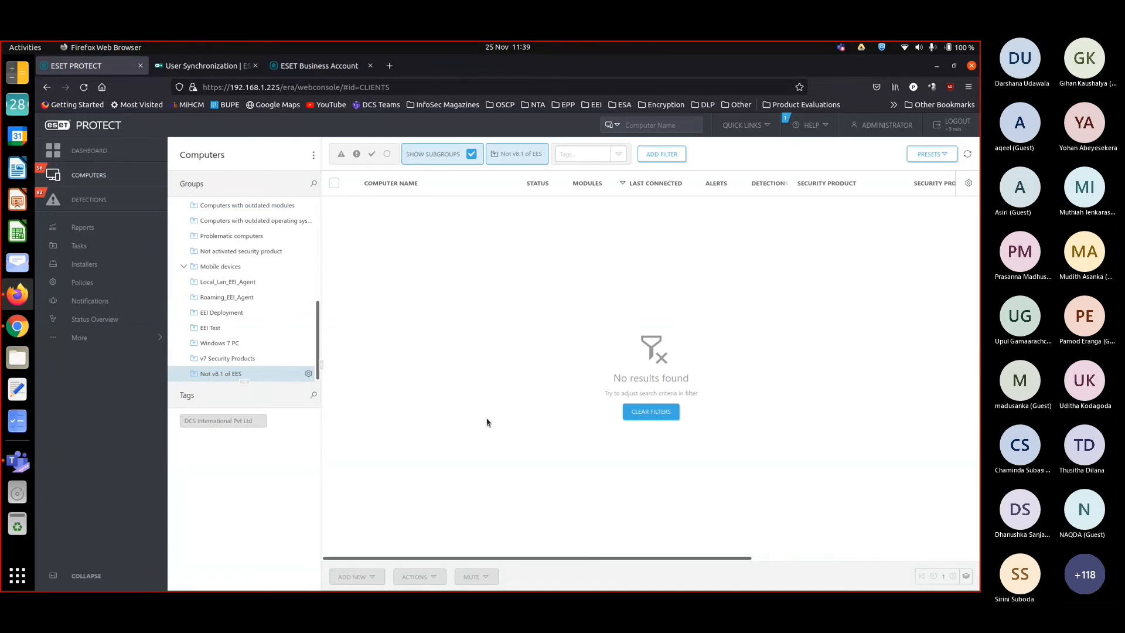
mouse_move(291, 301)
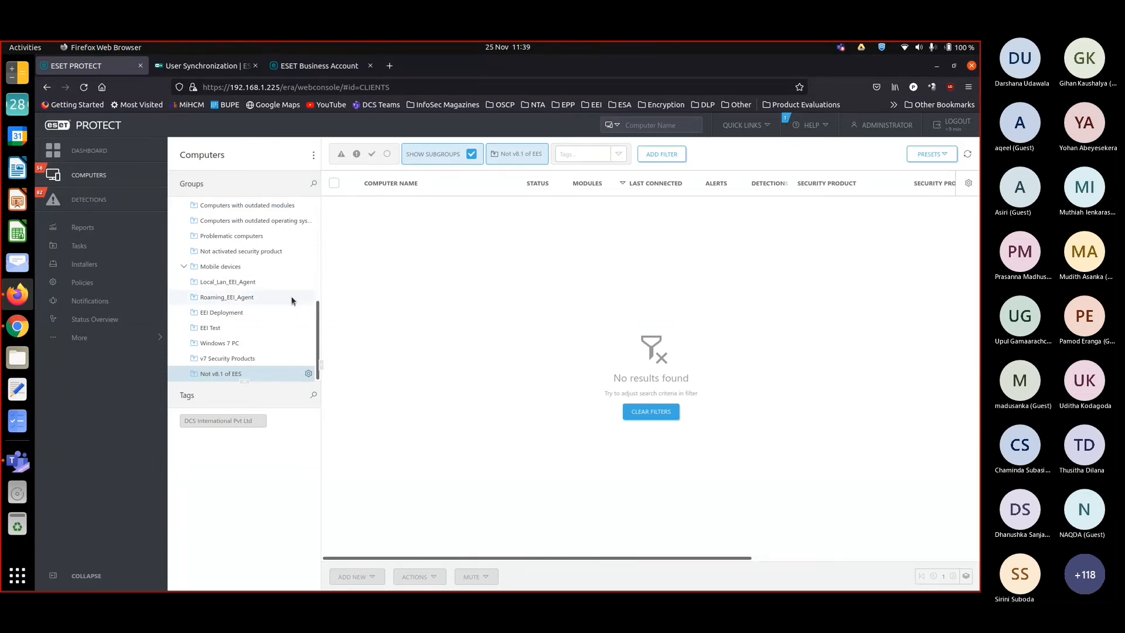
scroll("up", 3)
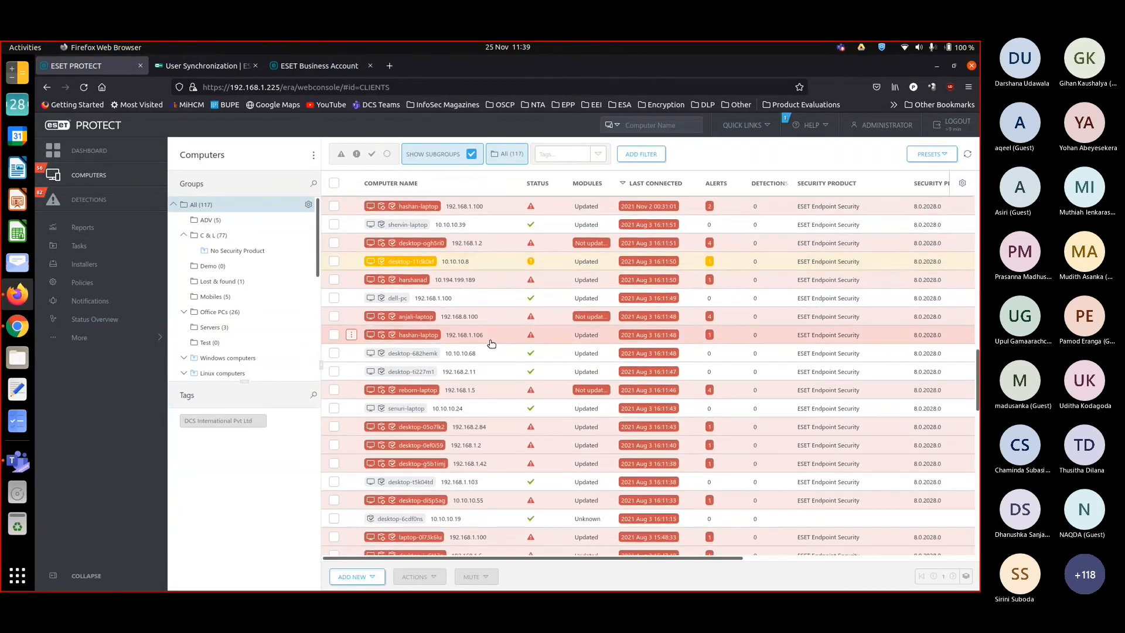
Step: Show the Not v8.1 of EES group's ten member computers and refresh the list
left_click(220, 372)
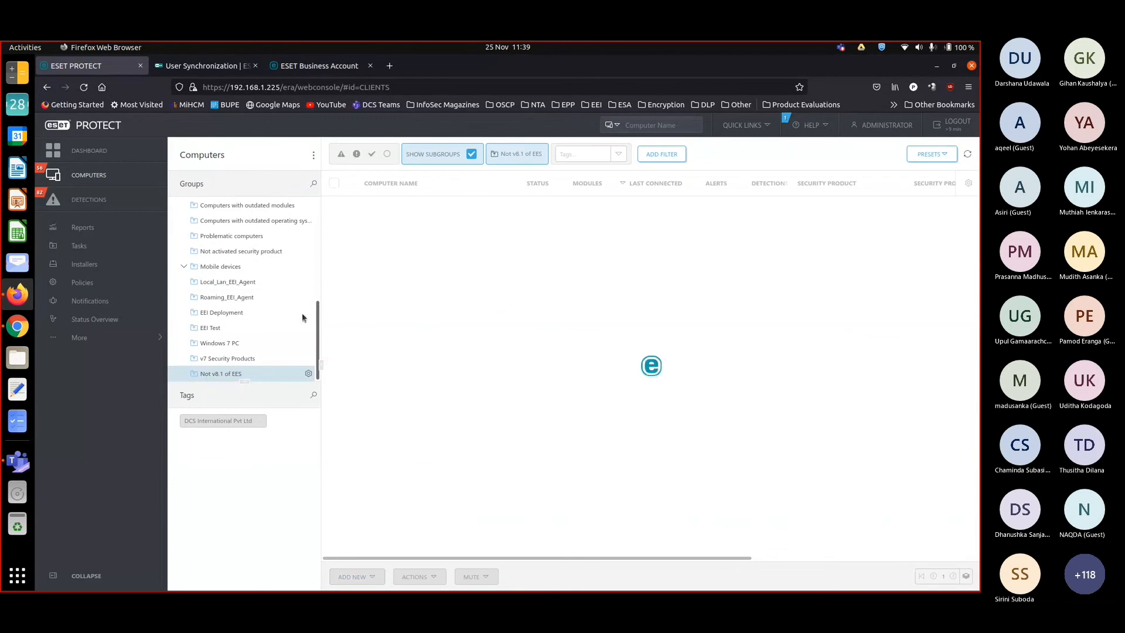
left_click(220, 373)
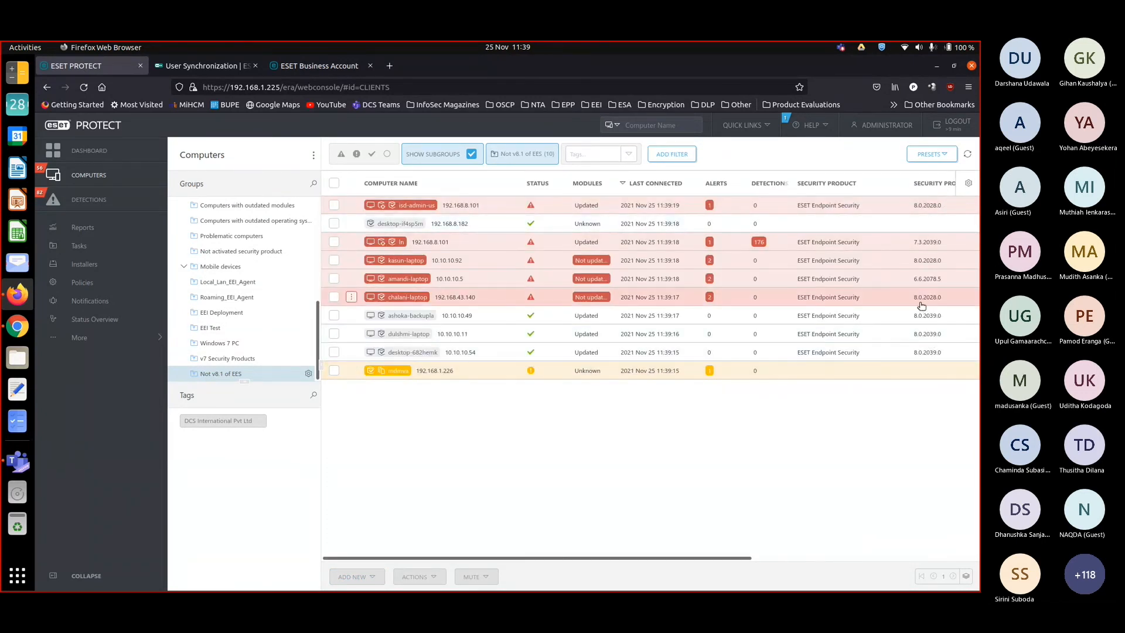
mouse_move(925, 333)
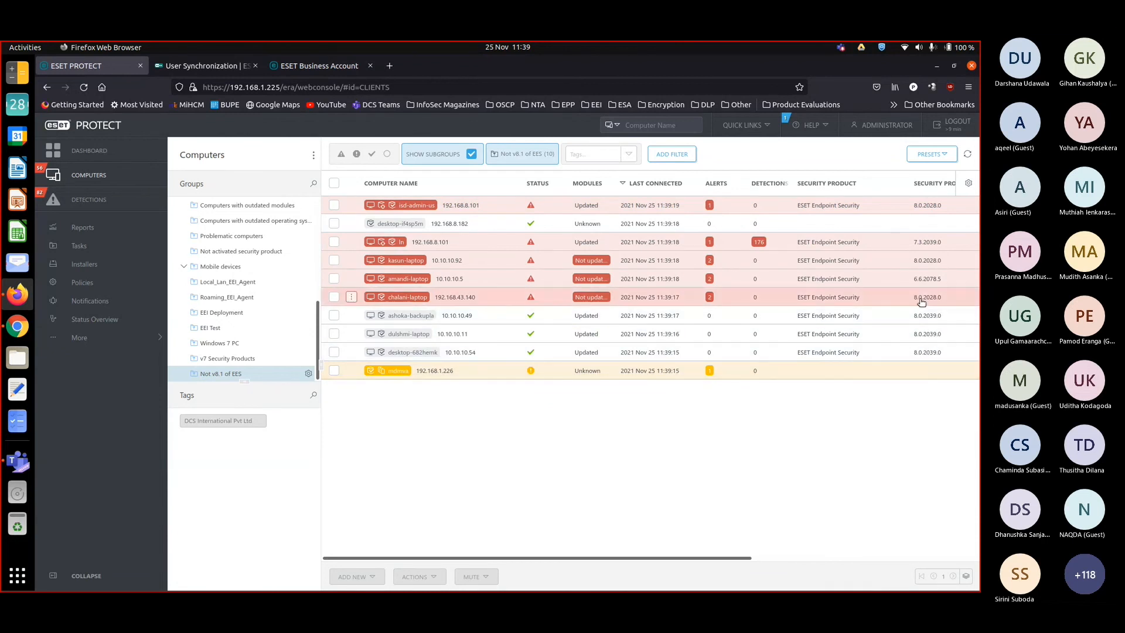
mouse_move(911, 285)
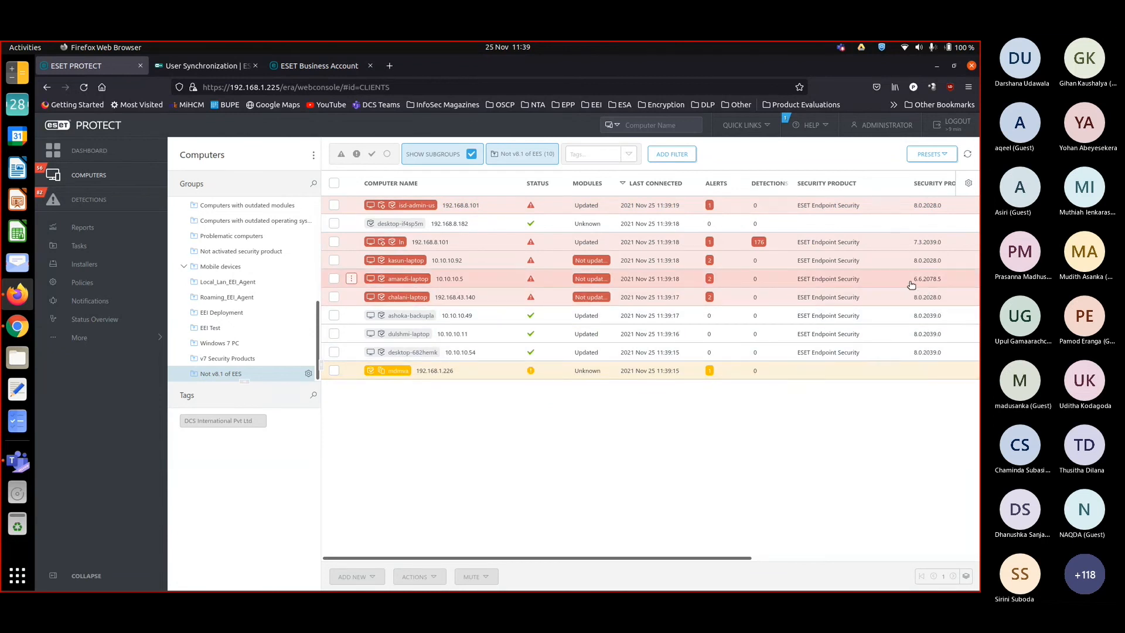